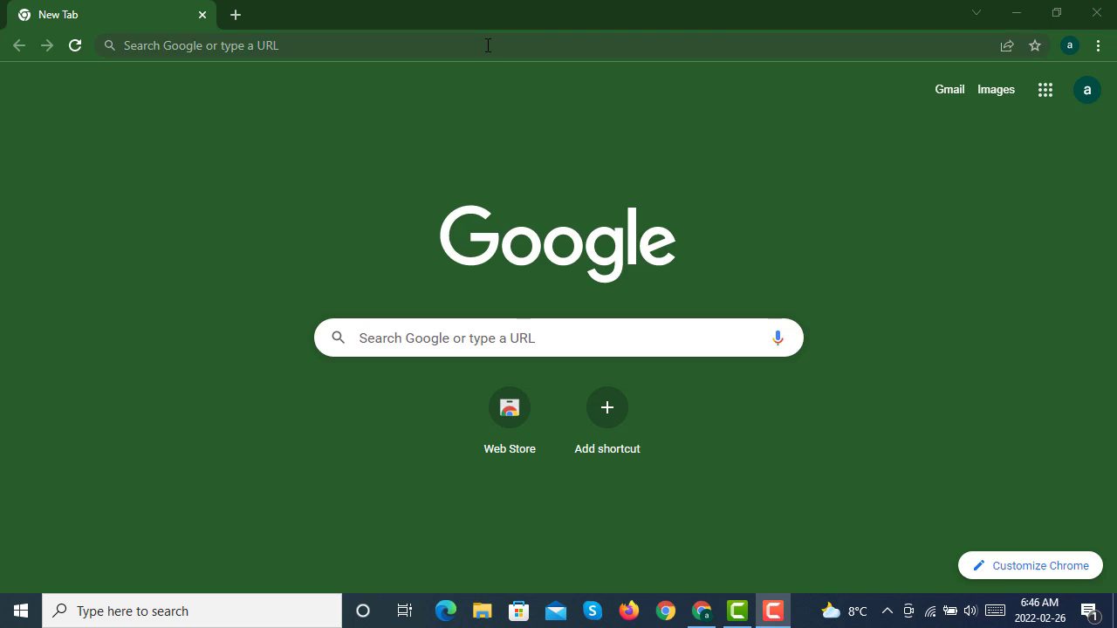
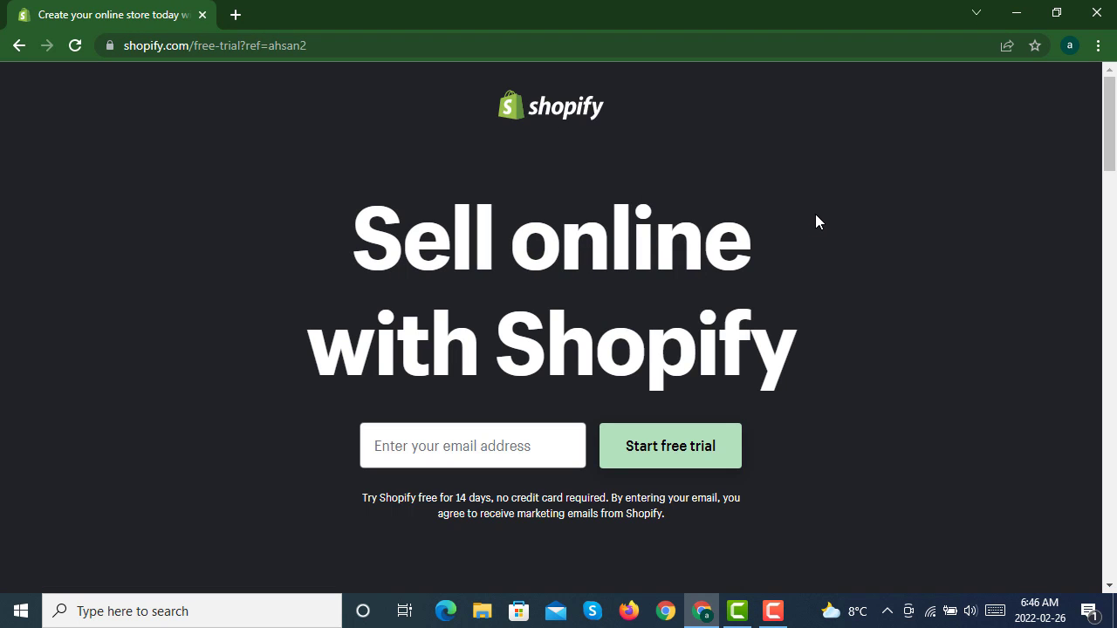
pyautogui.moveTo(800, 256)
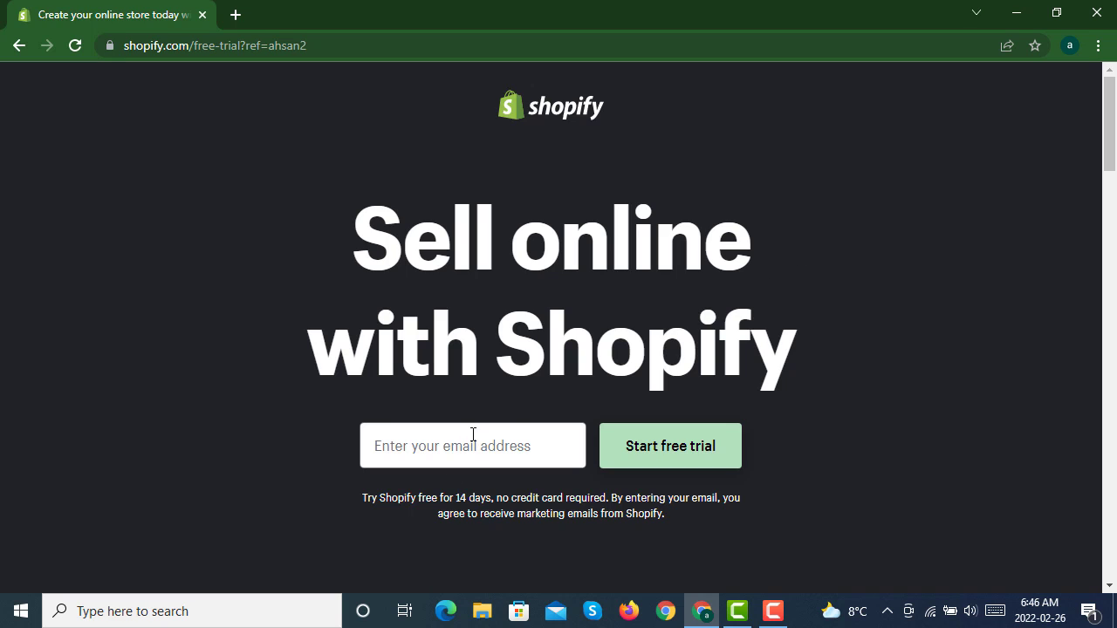
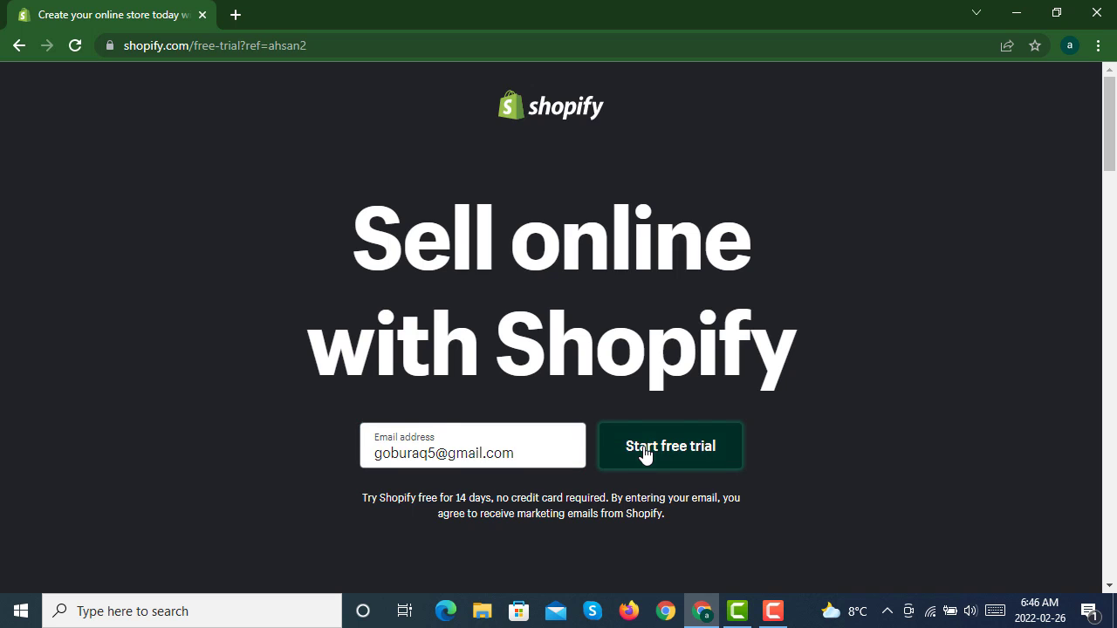
# - Start the free trial and fill in the account password
pyautogui.click(670, 447)
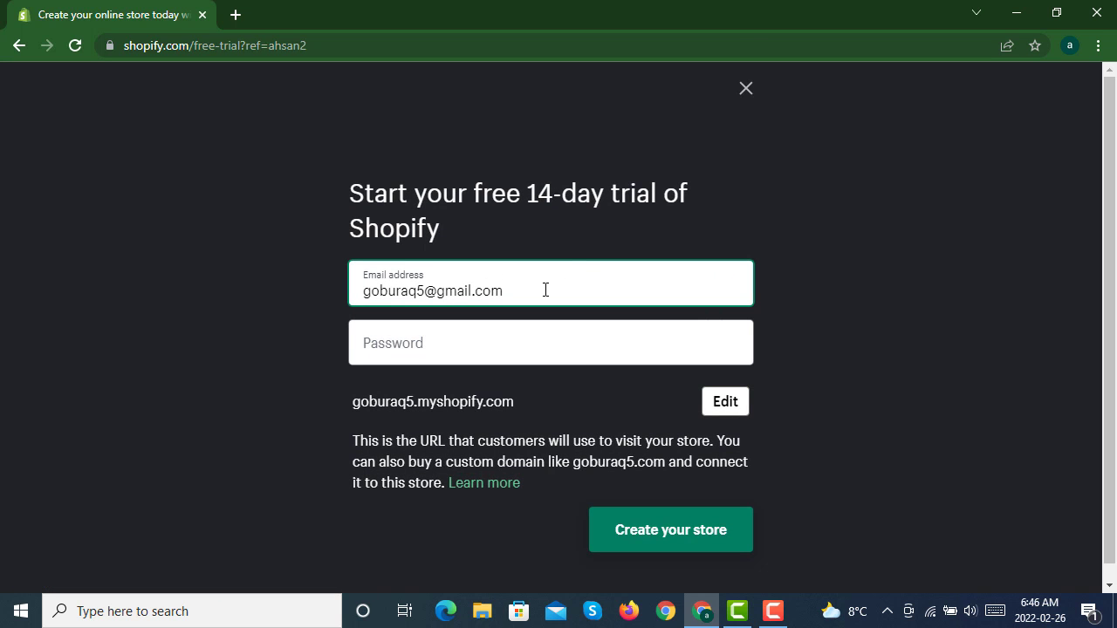
pyautogui.click(550, 342)
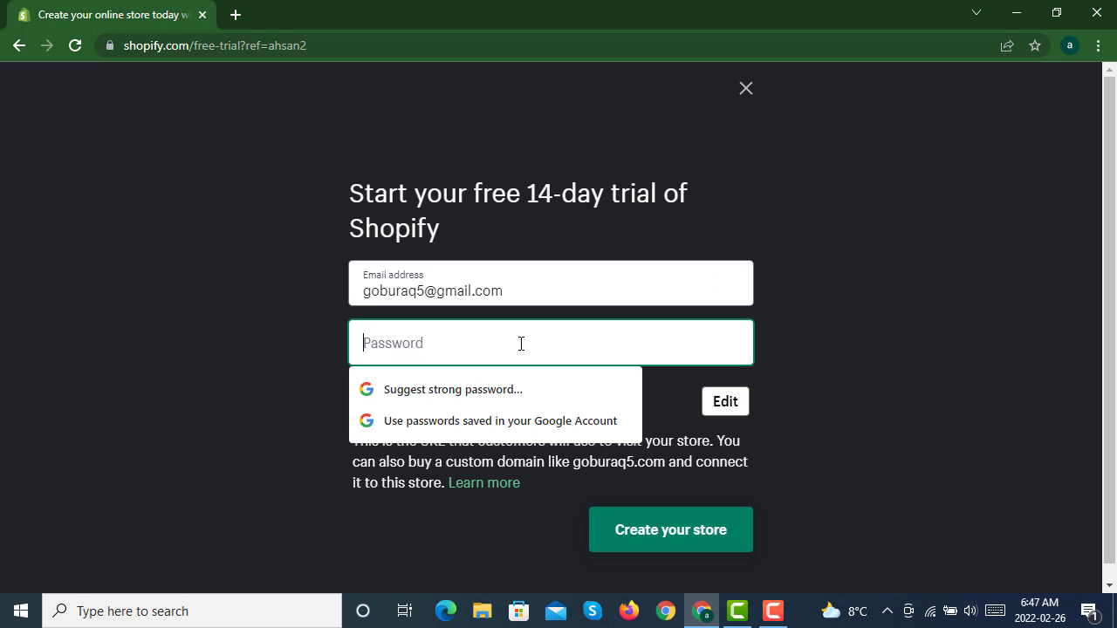
pyautogui.write('•')
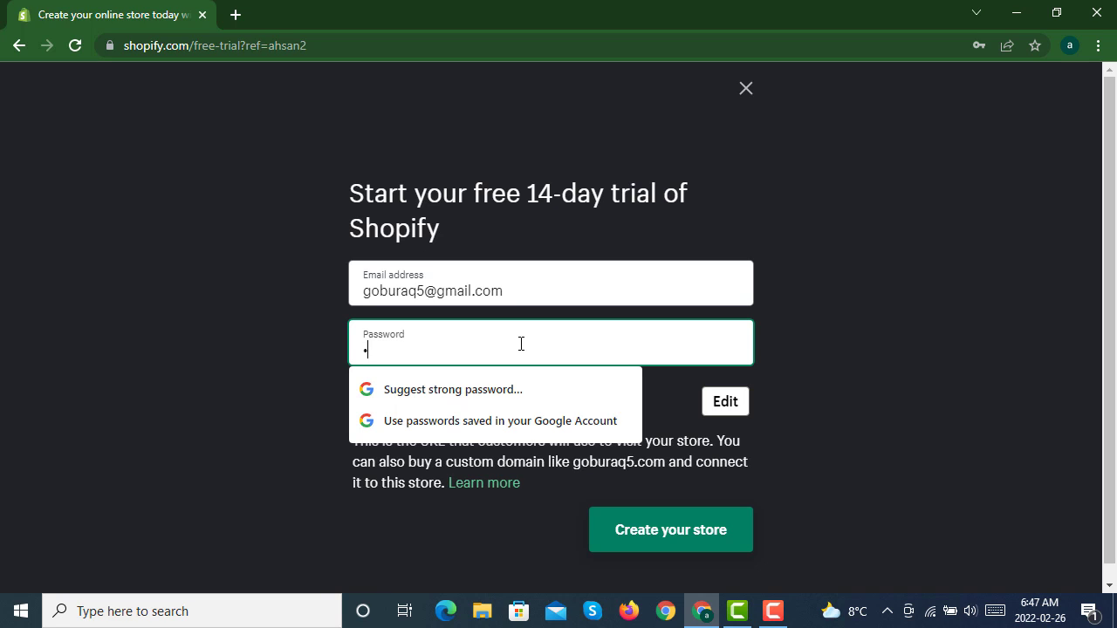
pyautogui.write('•')
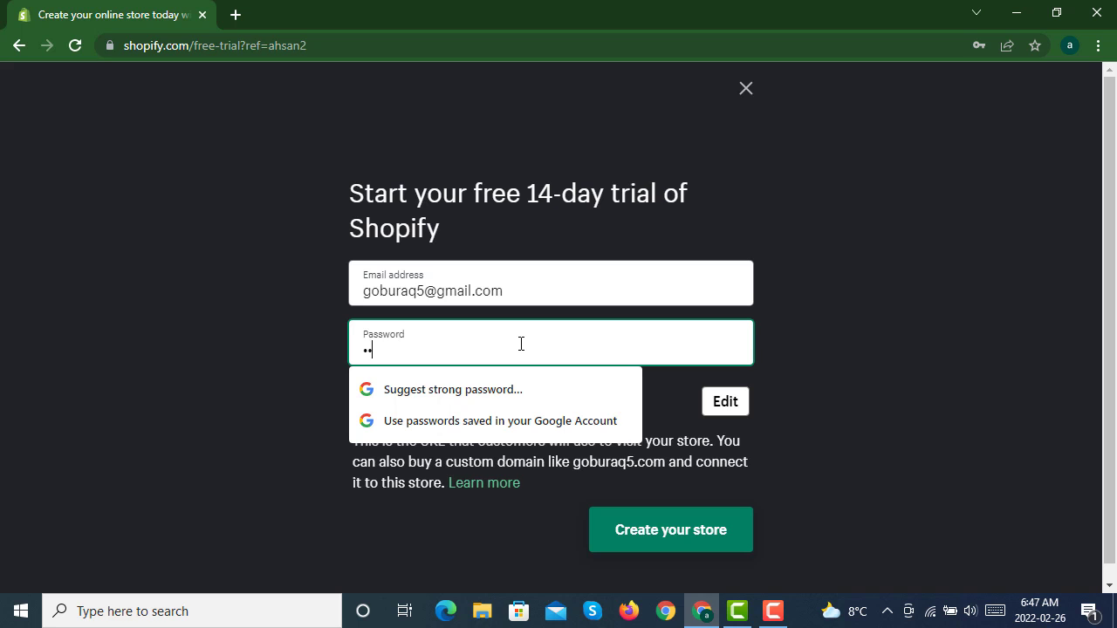
pyautogui.write('password')
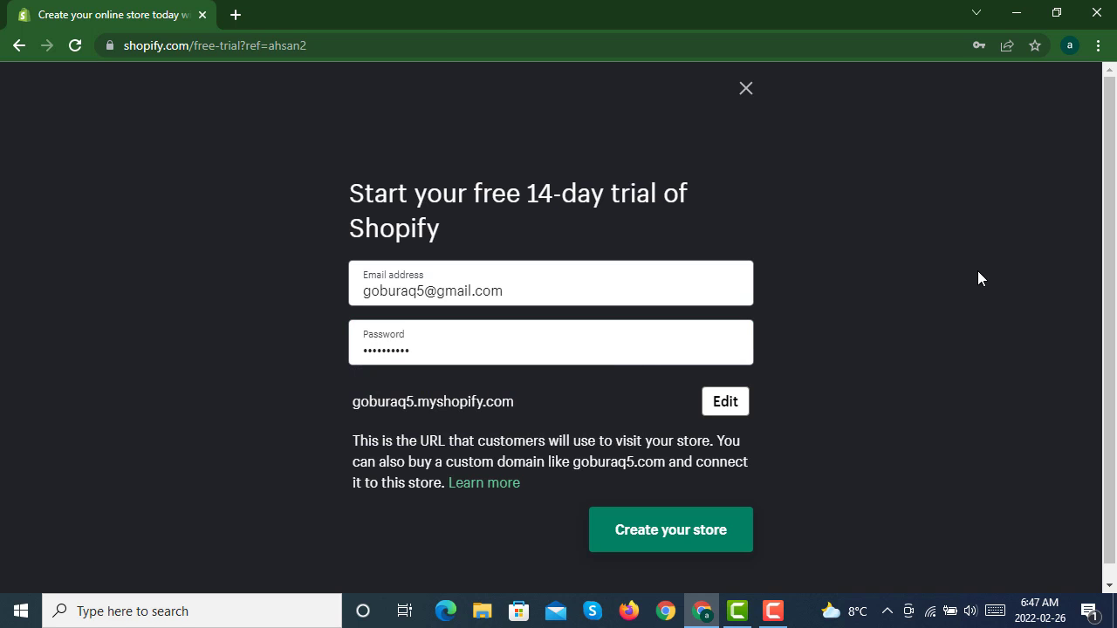
pyautogui.moveTo(363, 419)
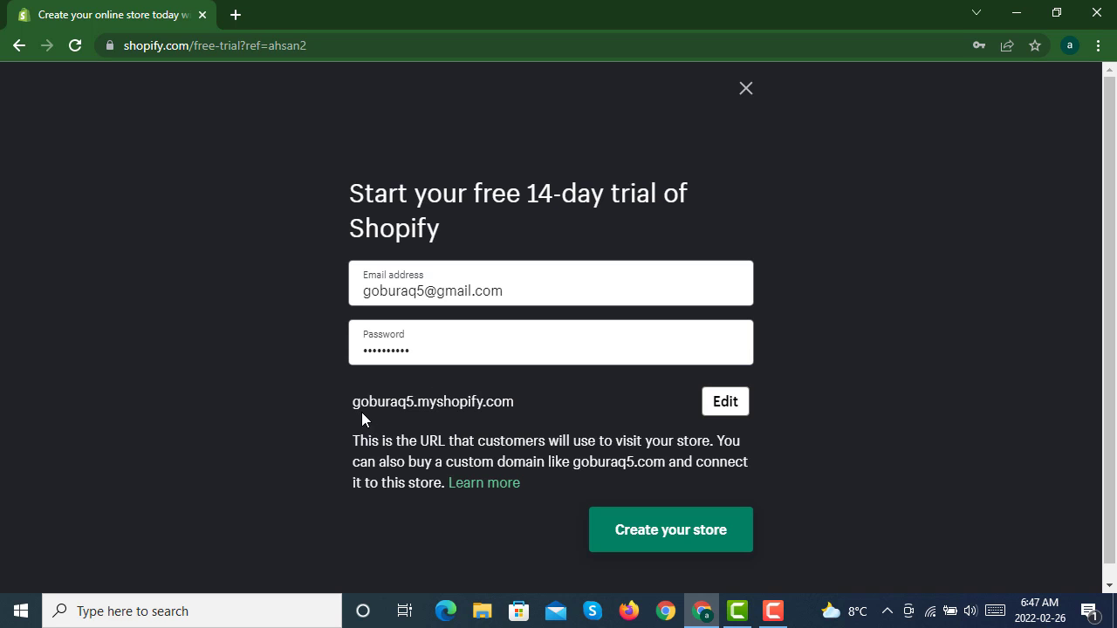
# - Replace the store address with hopifyexperts and submit Create your store
pyautogui.doubleClick(433, 401)
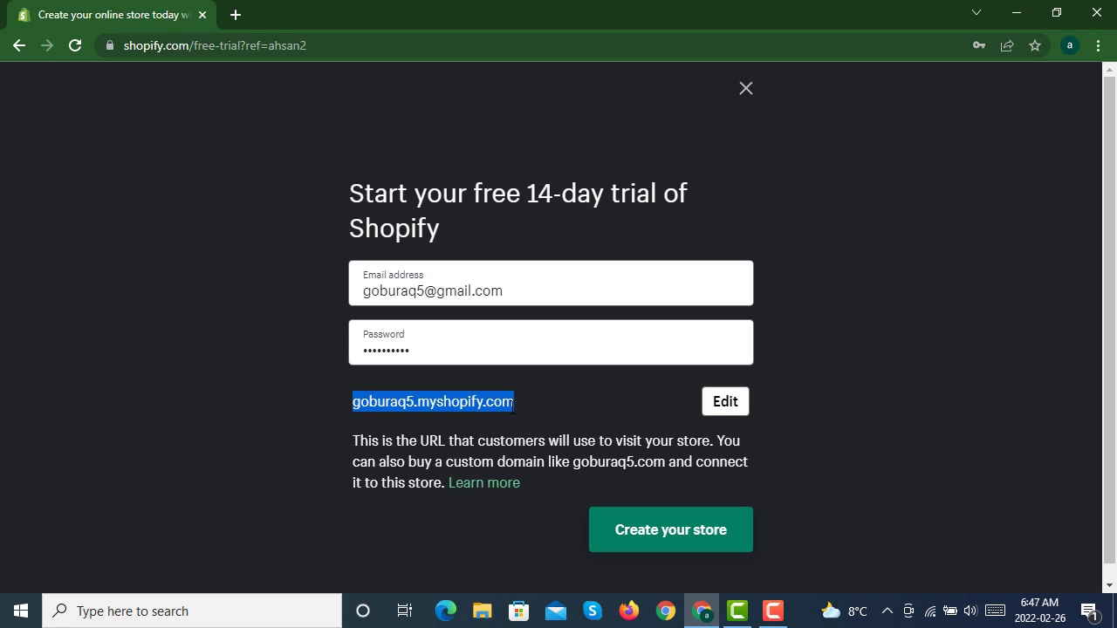
pyautogui.click(724, 402)
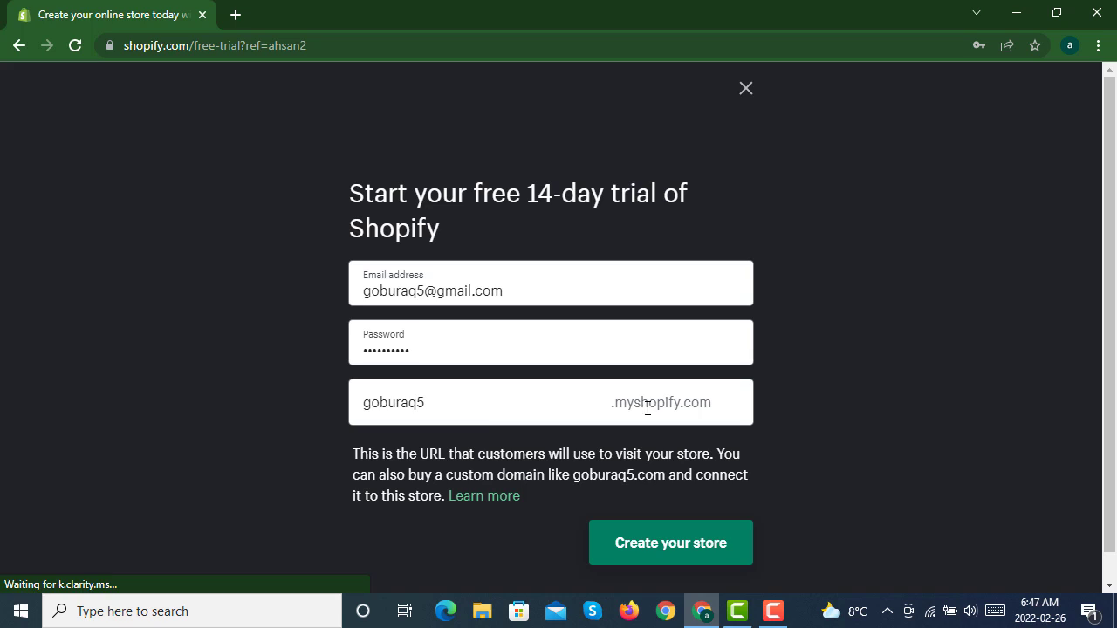
pyautogui.doubleClick(393, 402)
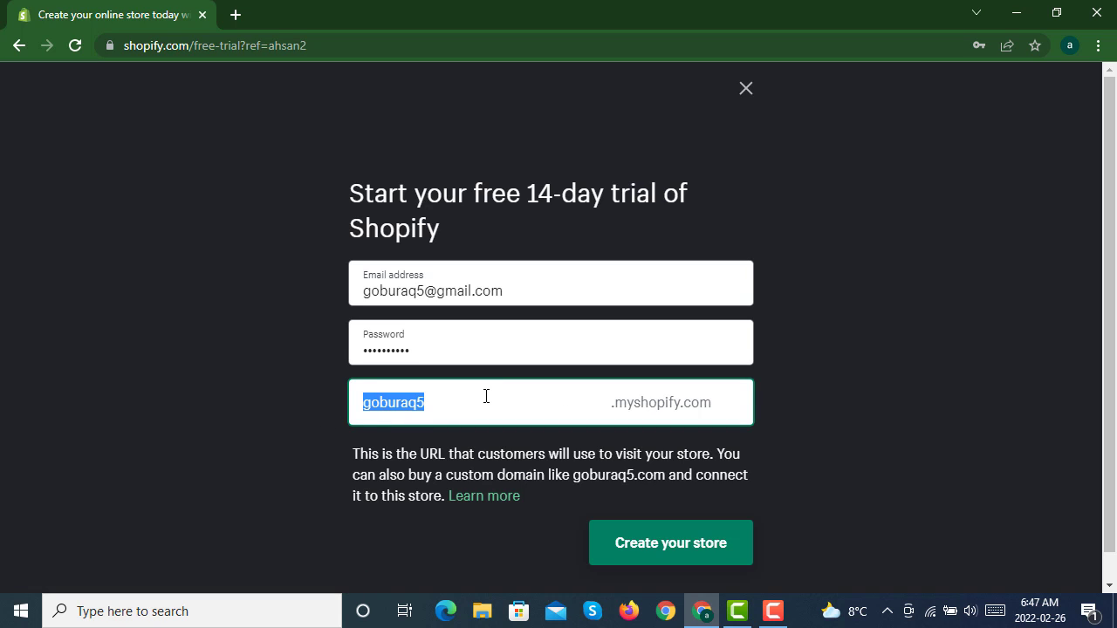
pyautogui.write('$')
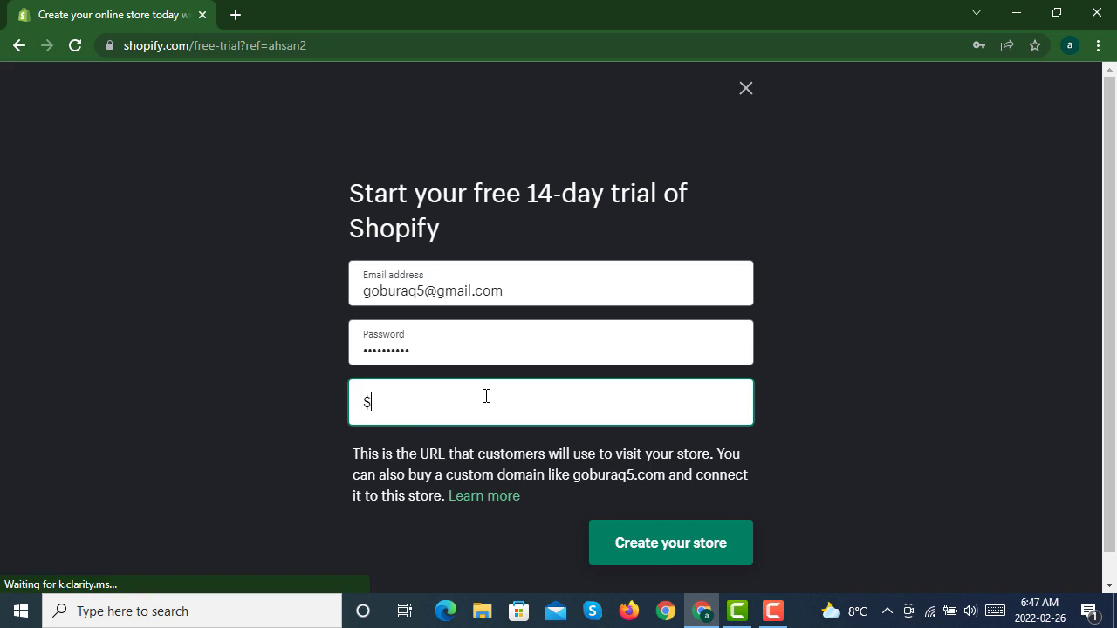
pyautogui.write('hopif')
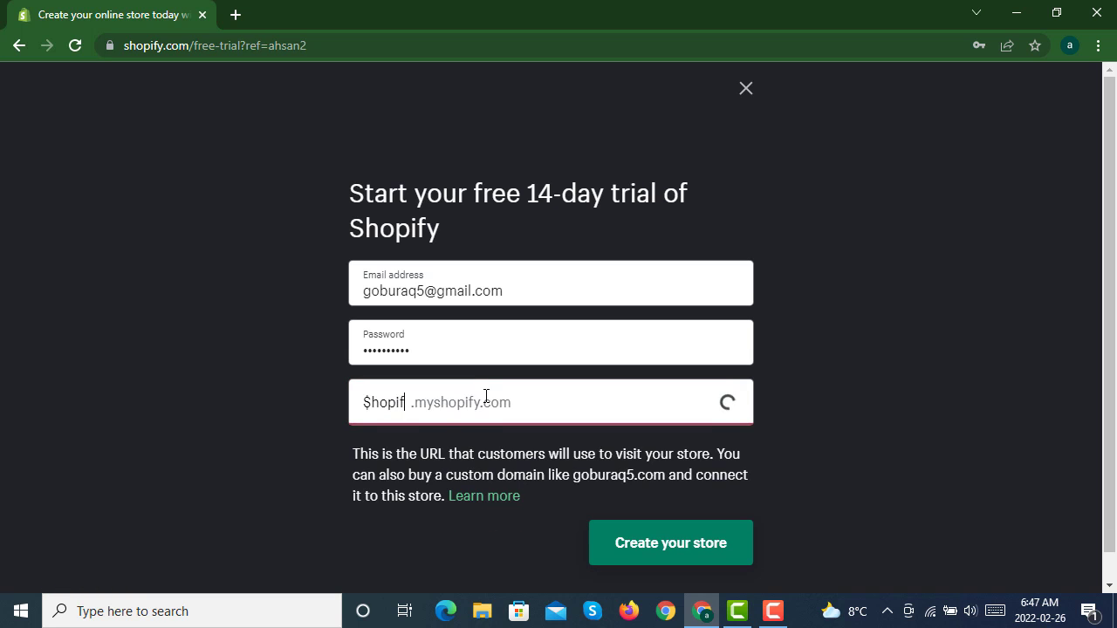
pyautogui.write('yexperts')
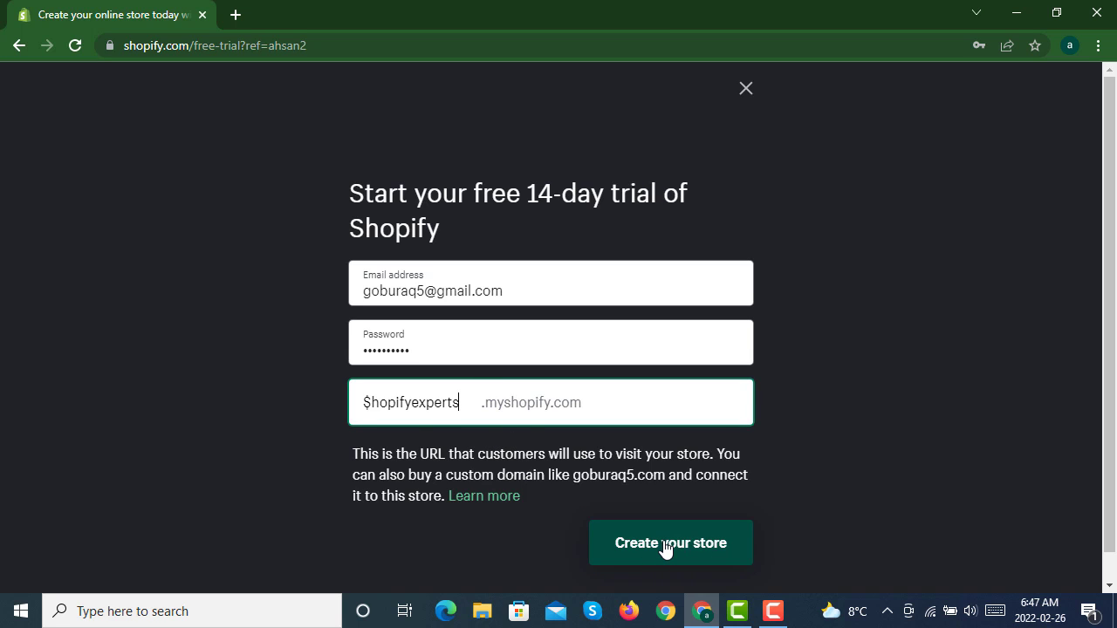
pyautogui.click(670, 541)
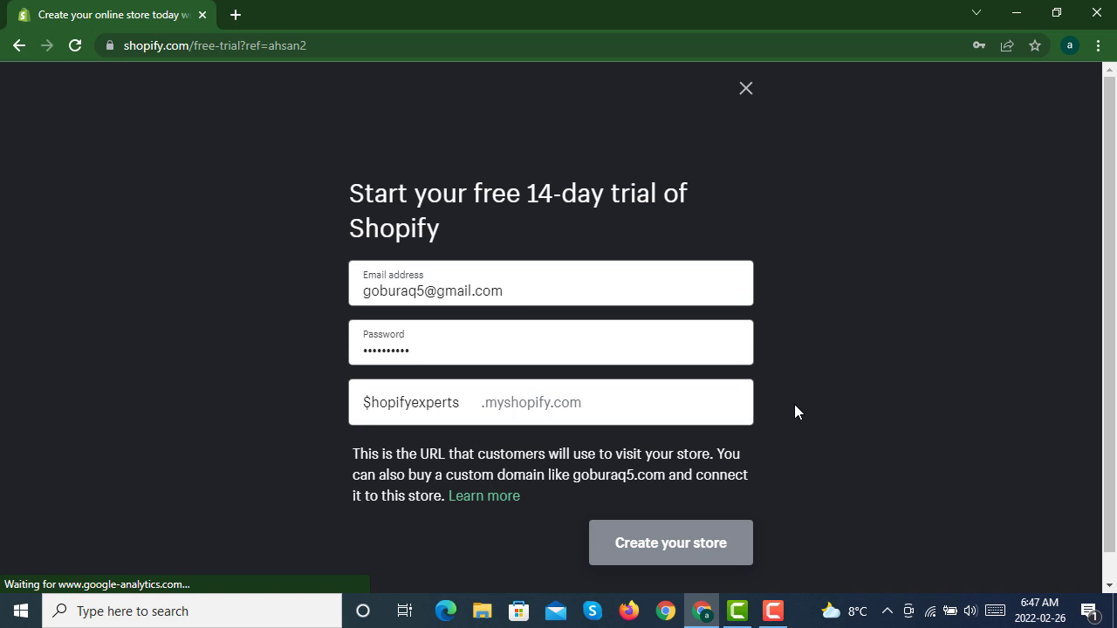
# - Decline Chrome's save-password prompt while the store finishes creating
pyautogui.click(670, 541)
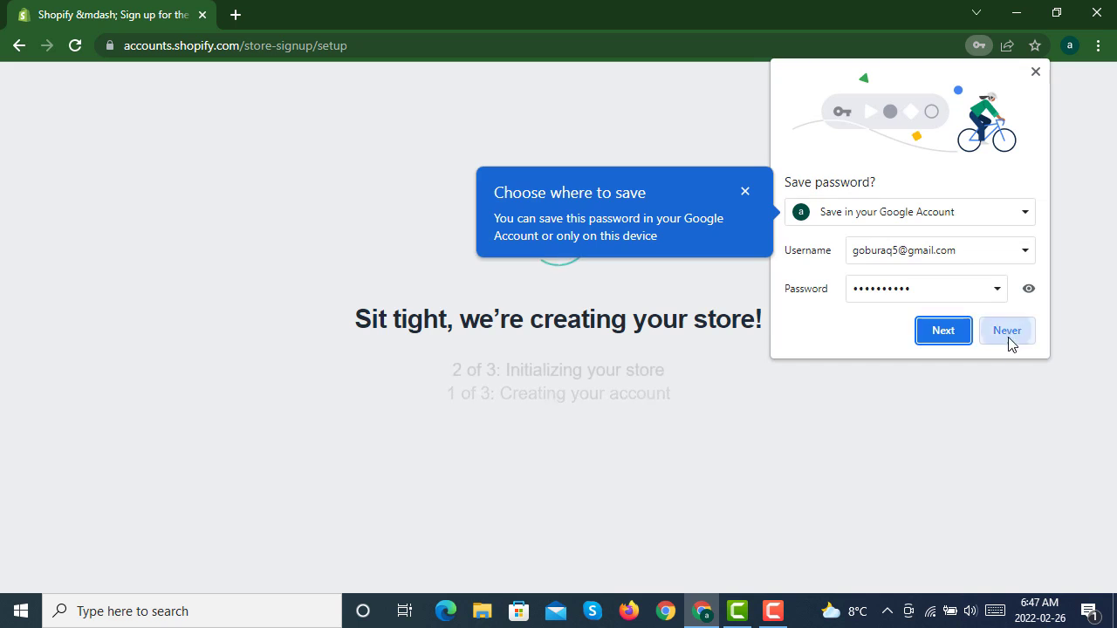
pyautogui.click(1006, 330)
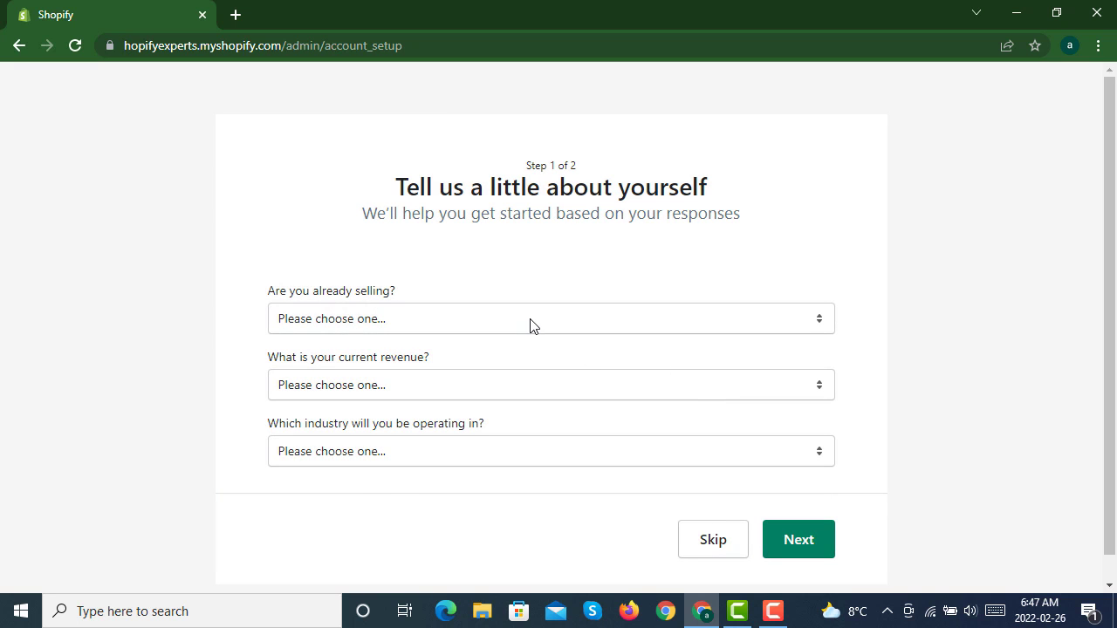
pyautogui.moveTo(474, 325)
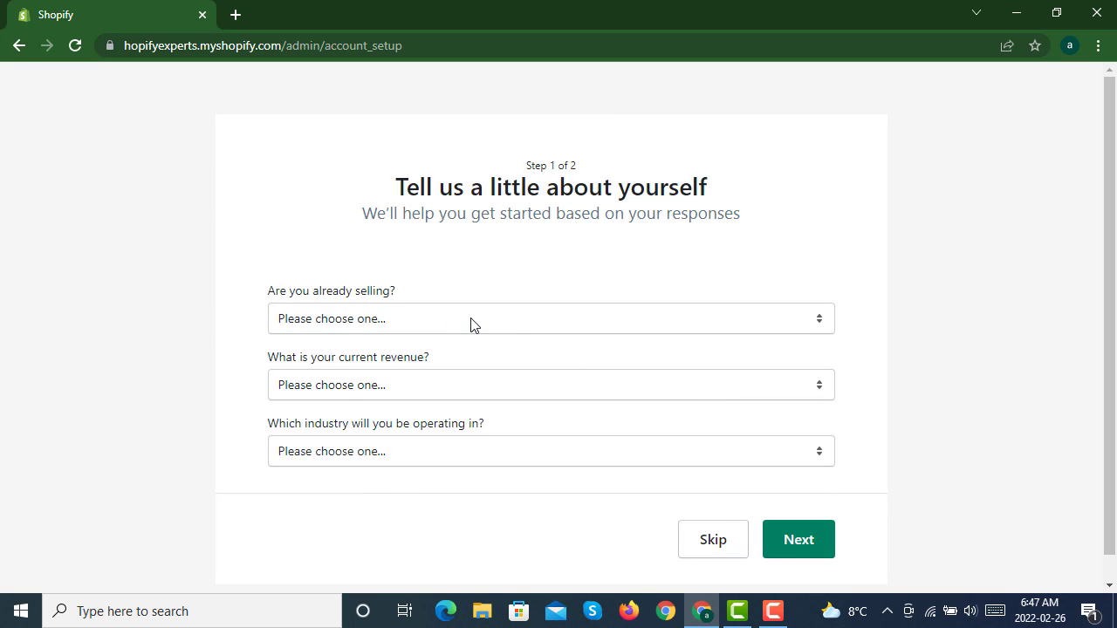
# - Answer 'Are you already selling?' with 'I'm just playing around'
pyautogui.click(552, 318)
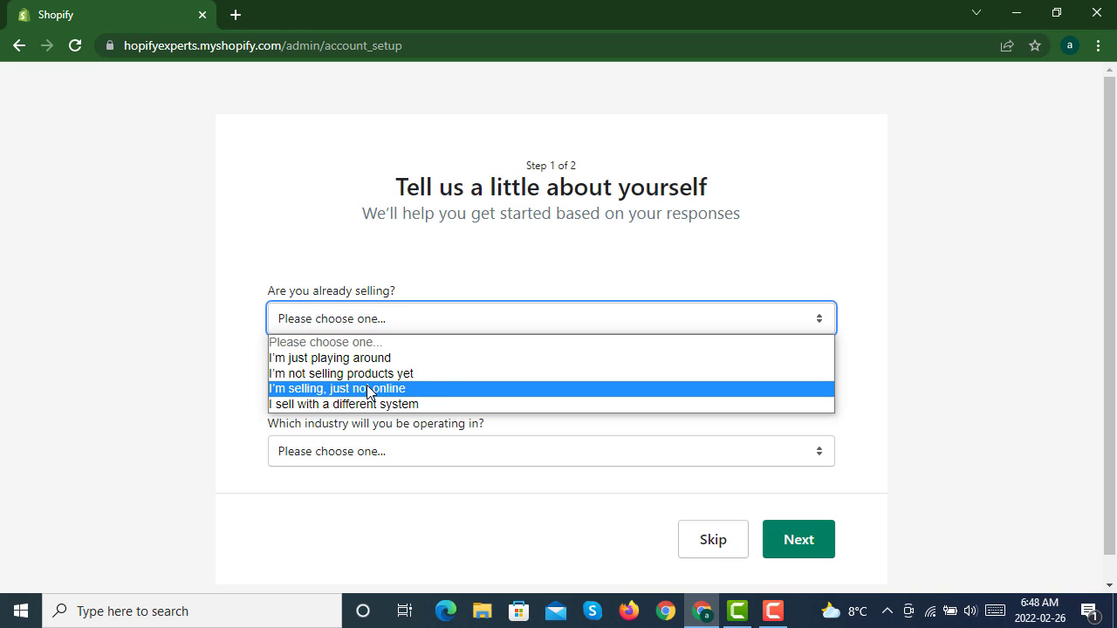
pyautogui.moveTo(344, 405)
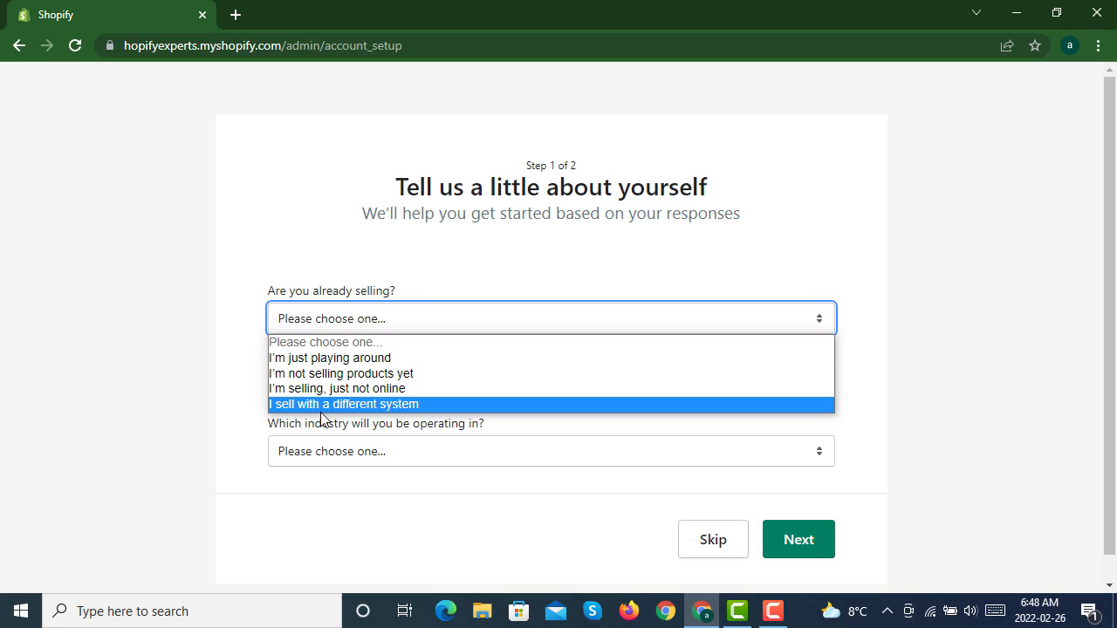
pyautogui.moveTo(405, 411)
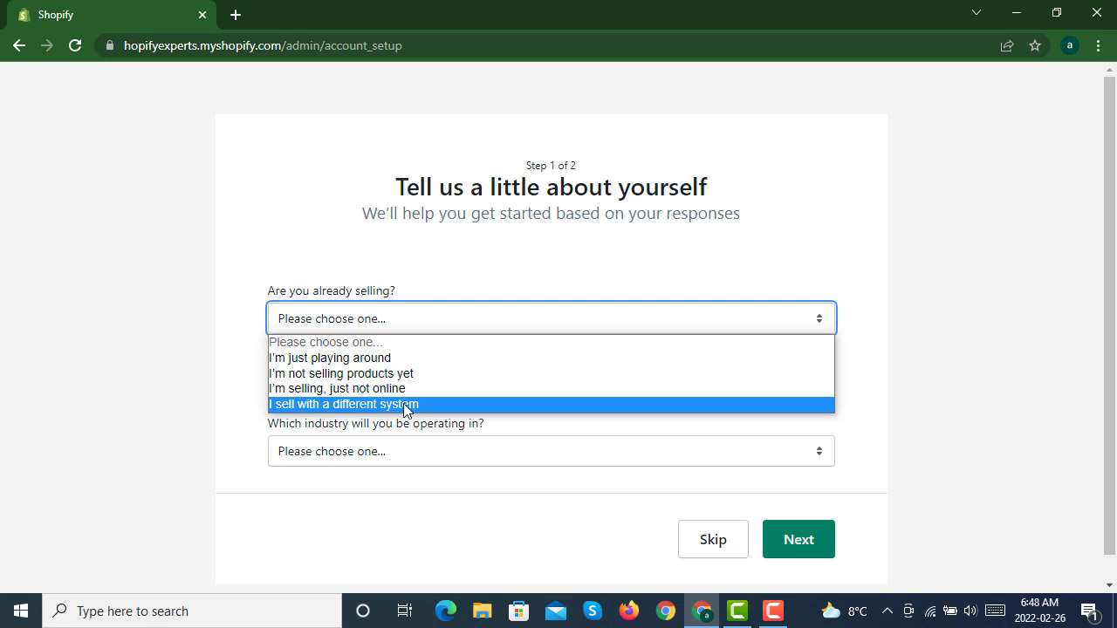
pyautogui.moveTo(412, 410)
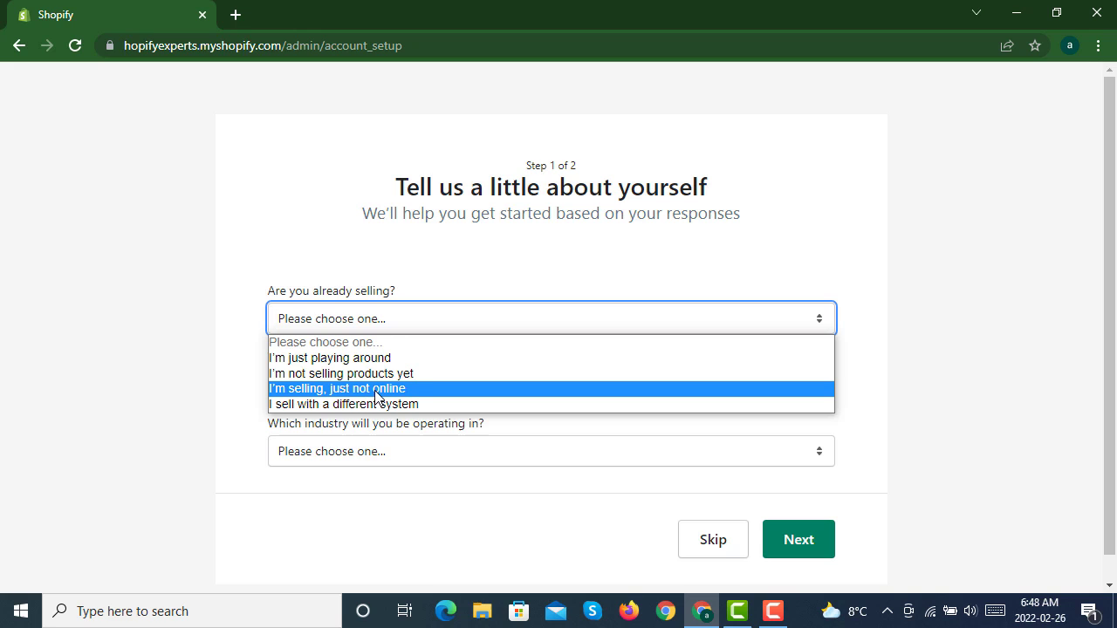
pyautogui.moveTo(374, 398)
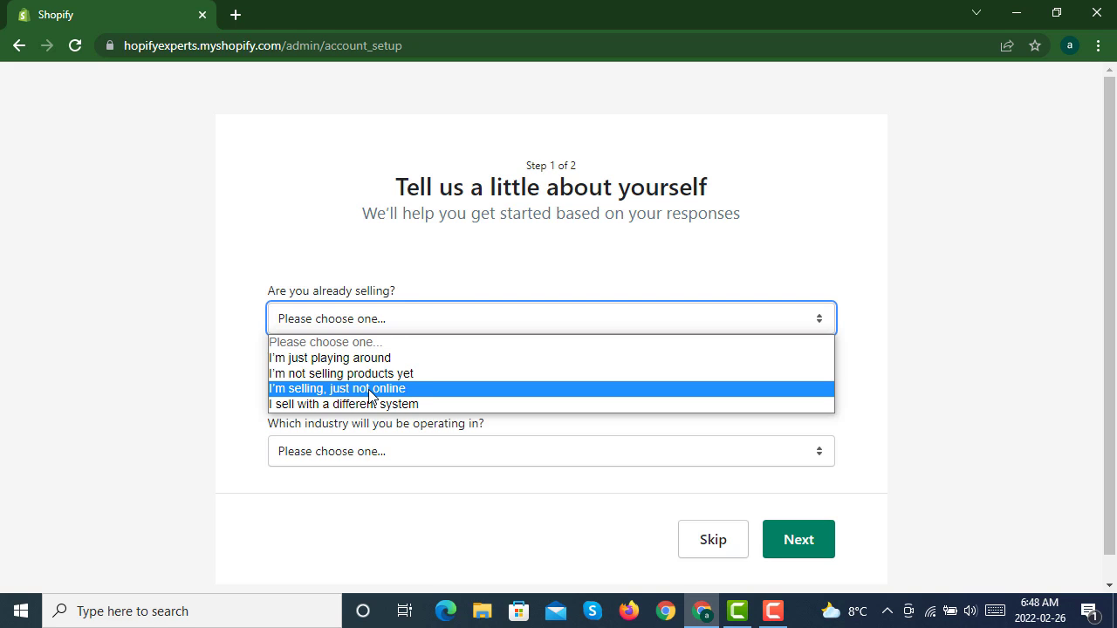
pyautogui.moveTo(358, 374)
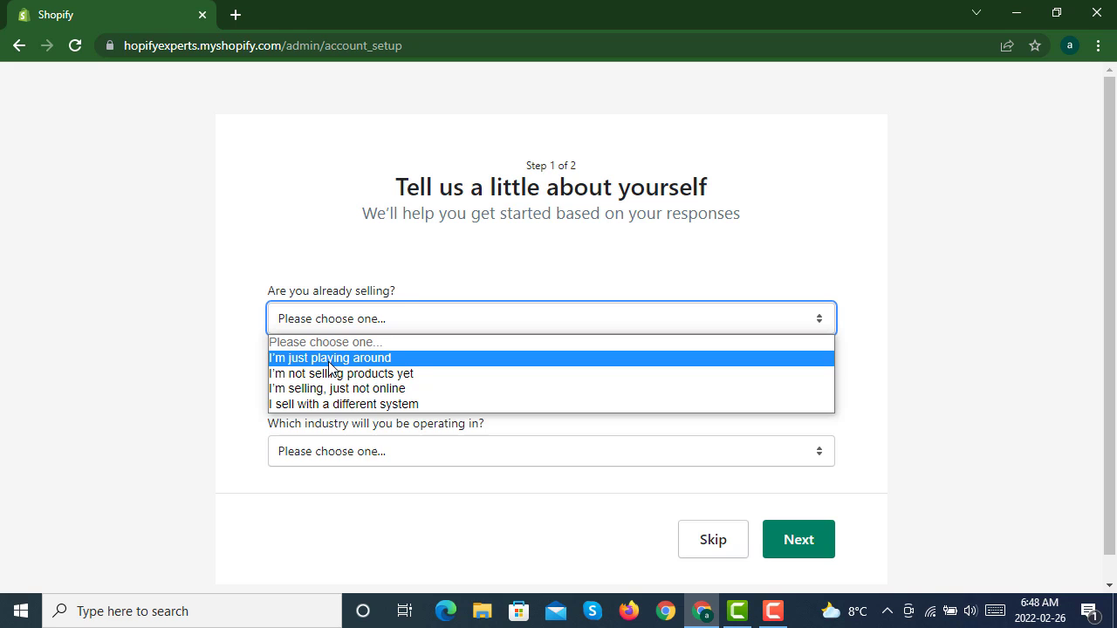
pyautogui.moveTo(349, 374)
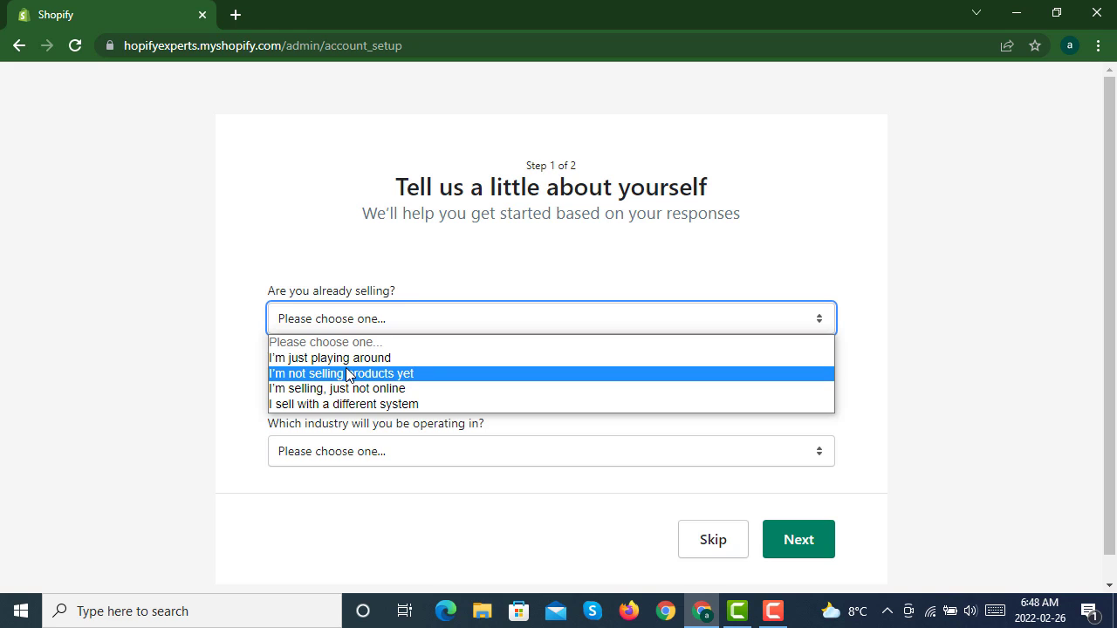
pyautogui.moveTo(371, 377)
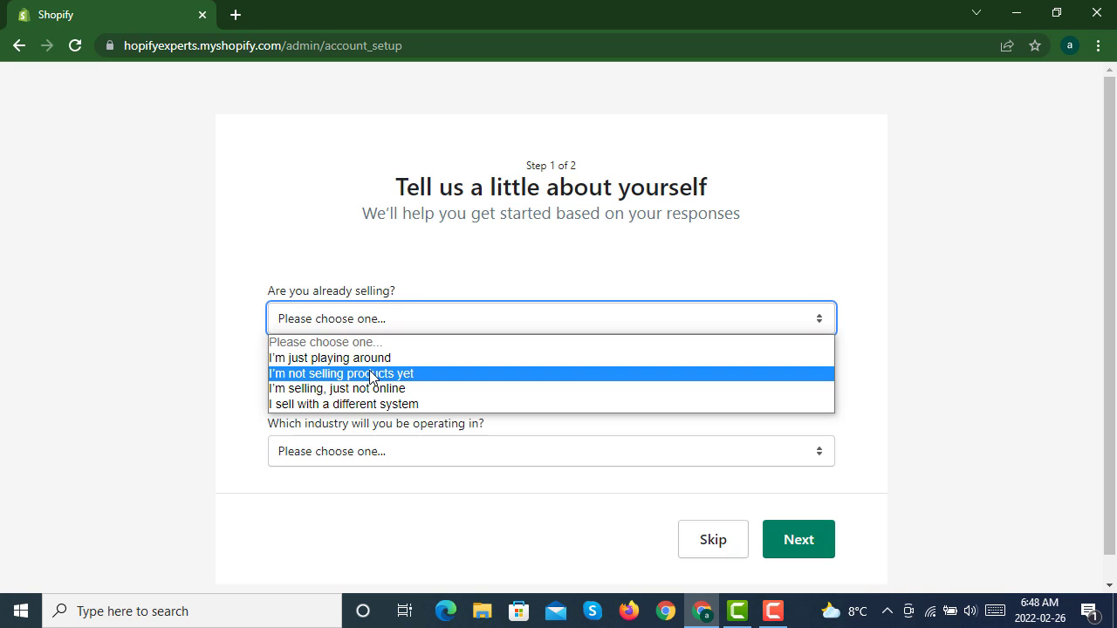
pyautogui.click(330, 358)
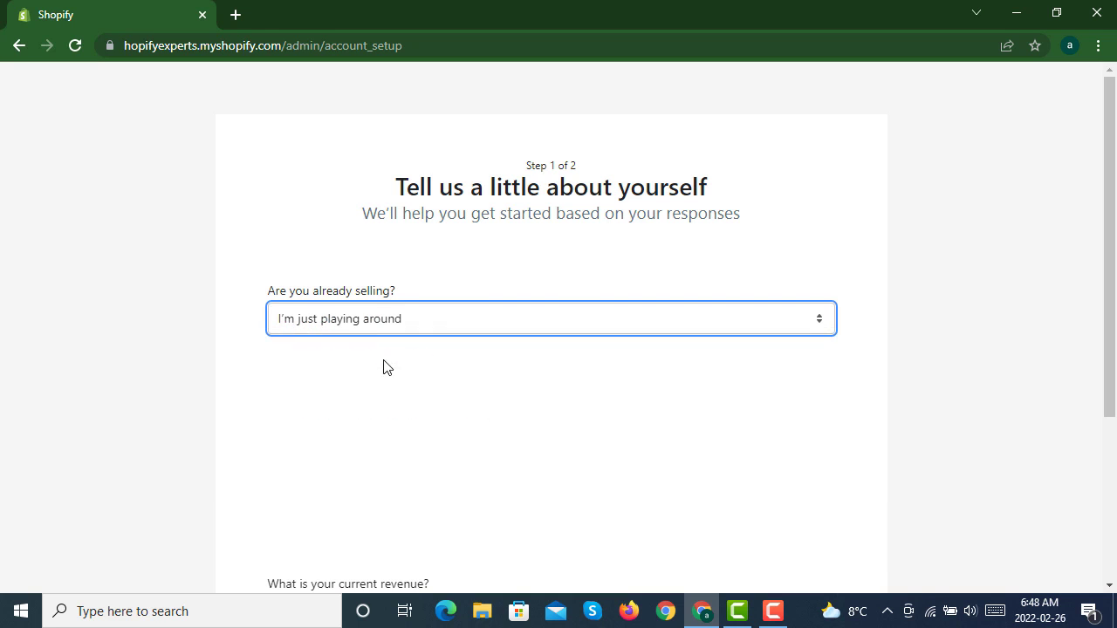
# - Change the selling answer to 'I'm not selling products yet' and set dropshipping to No
pyautogui.click(552, 318)
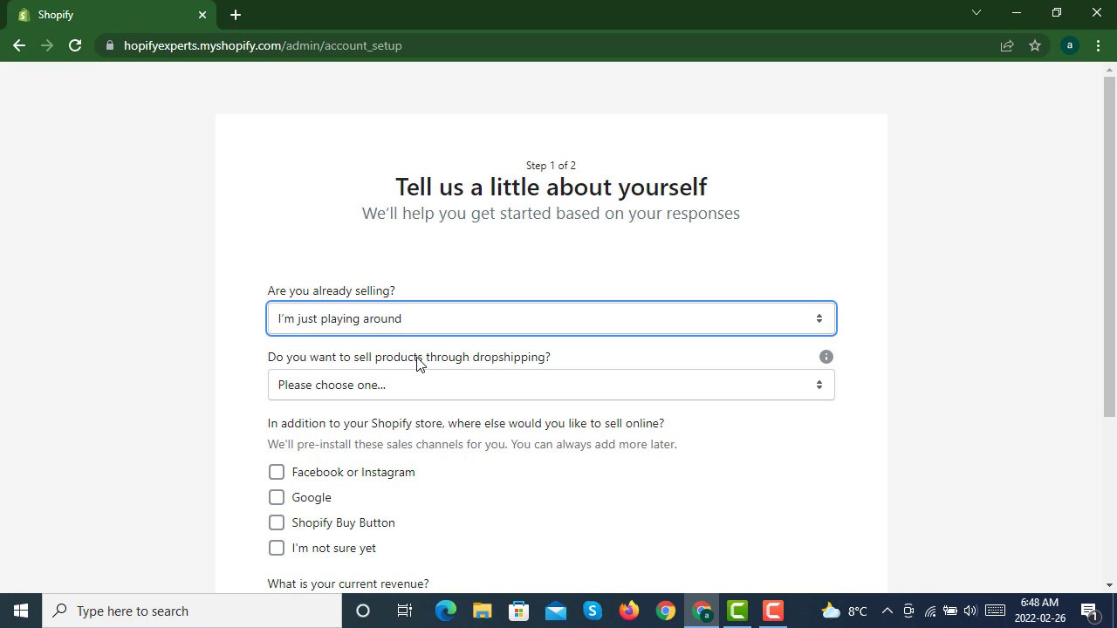
pyautogui.moveTo(252, 375)
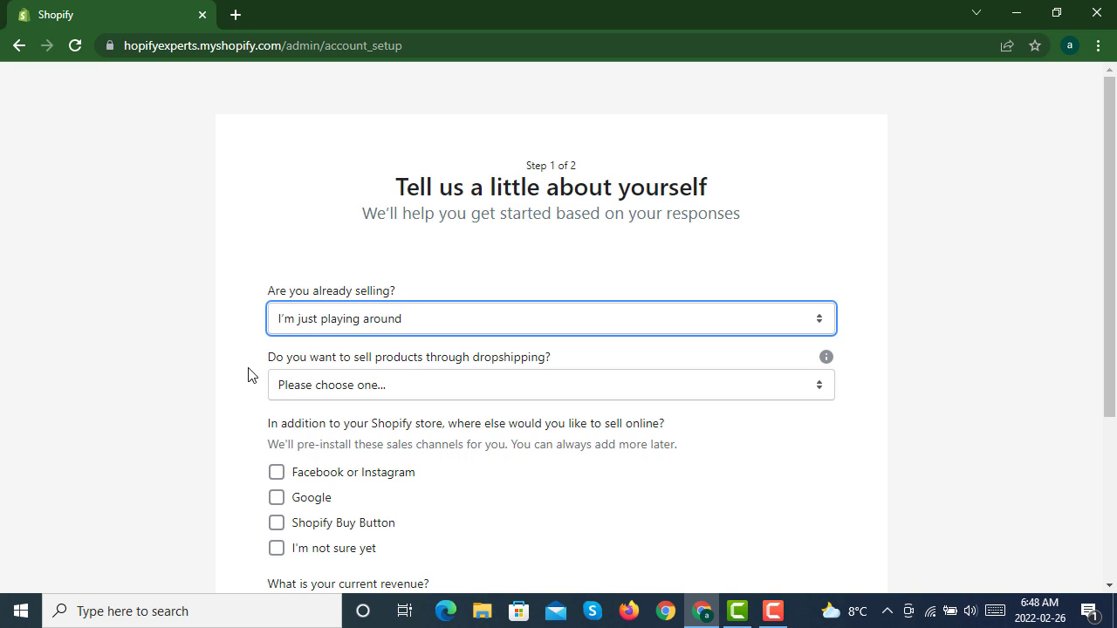
pyautogui.scroll(-3)
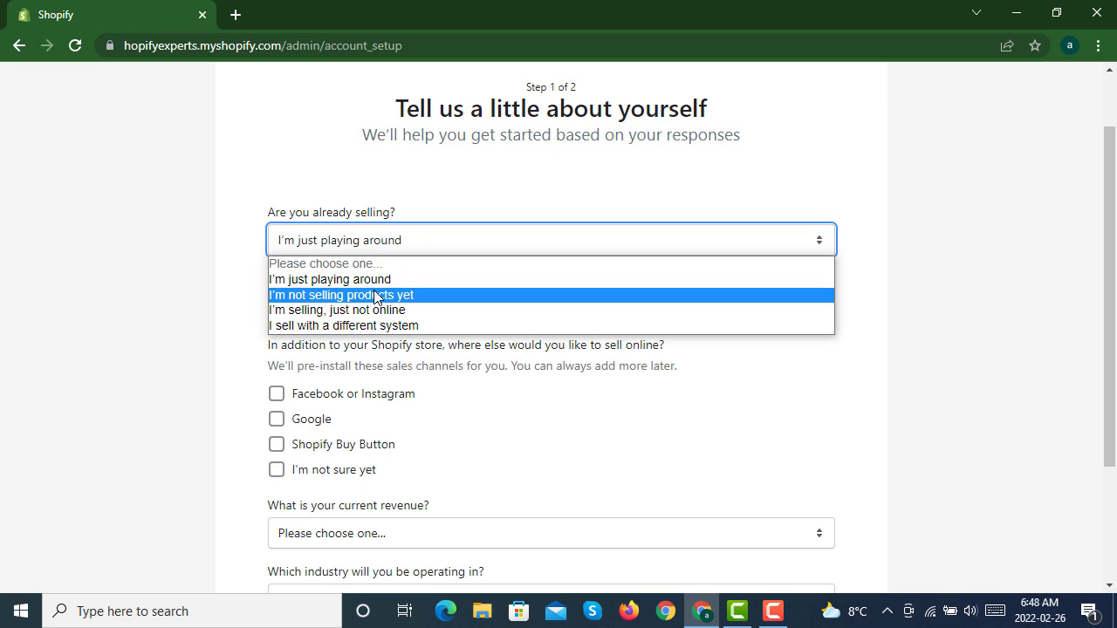
pyautogui.click(342, 295)
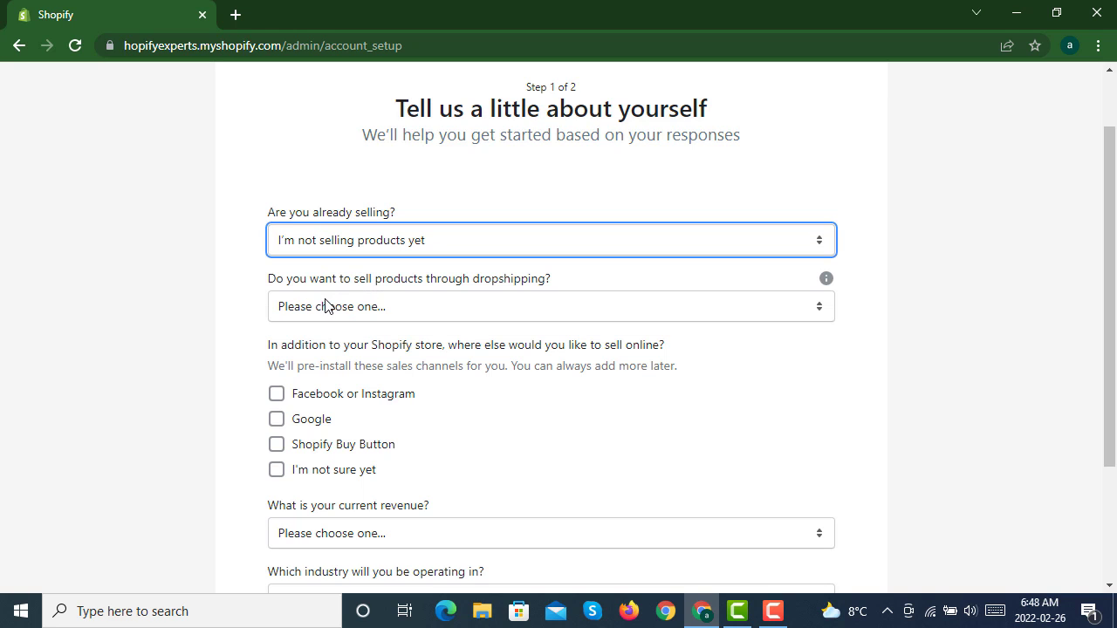
pyautogui.click(552, 307)
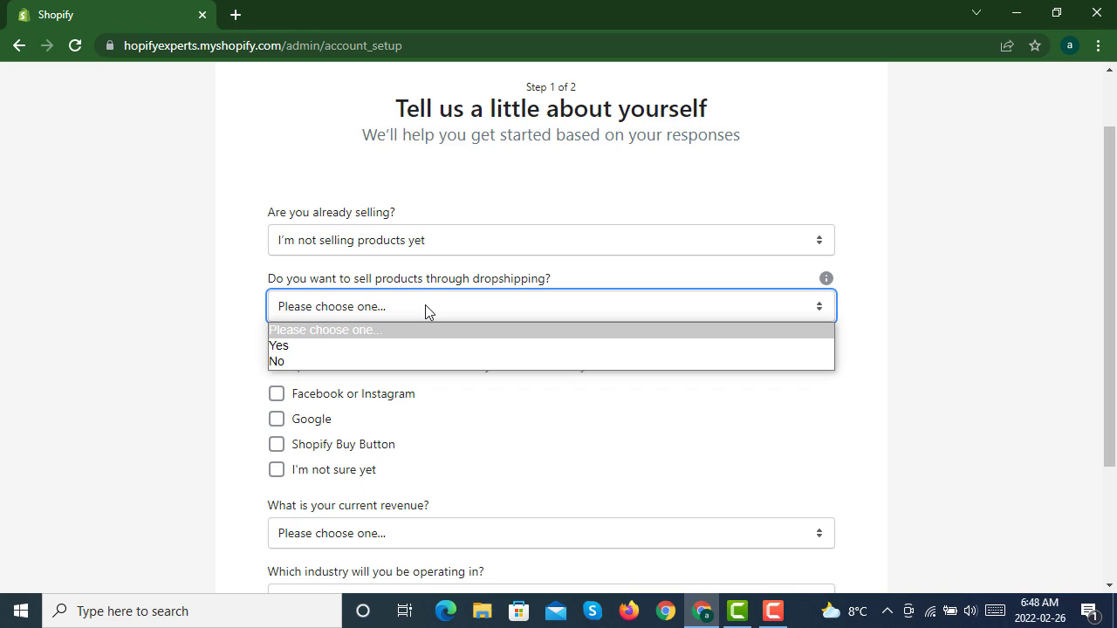
pyautogui.moveTo(278, 362)
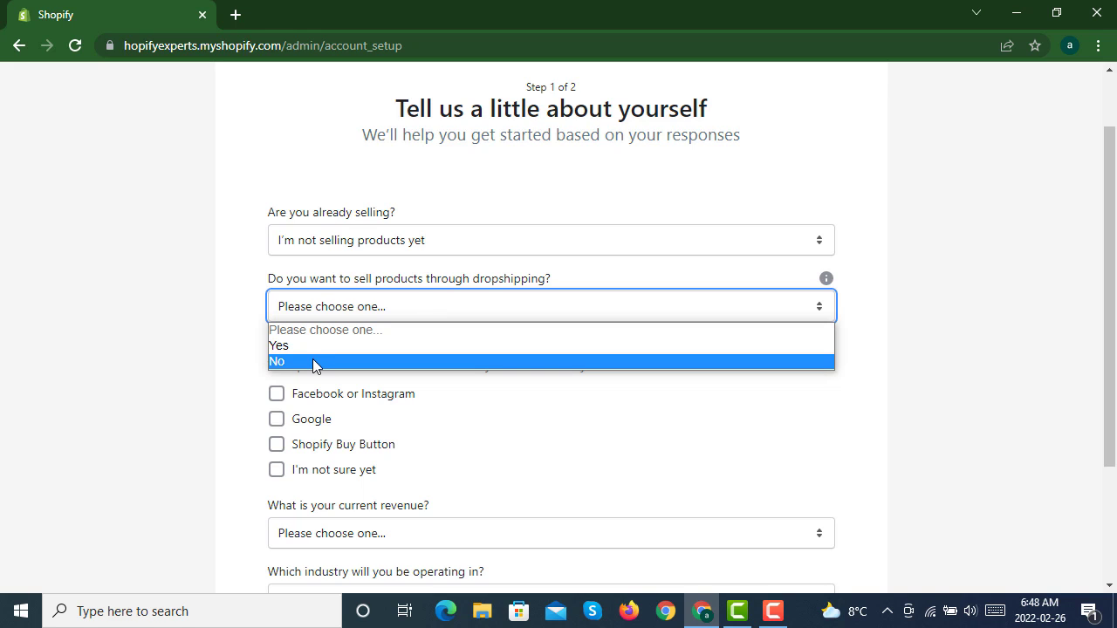
pyautogui.click(277, 362)
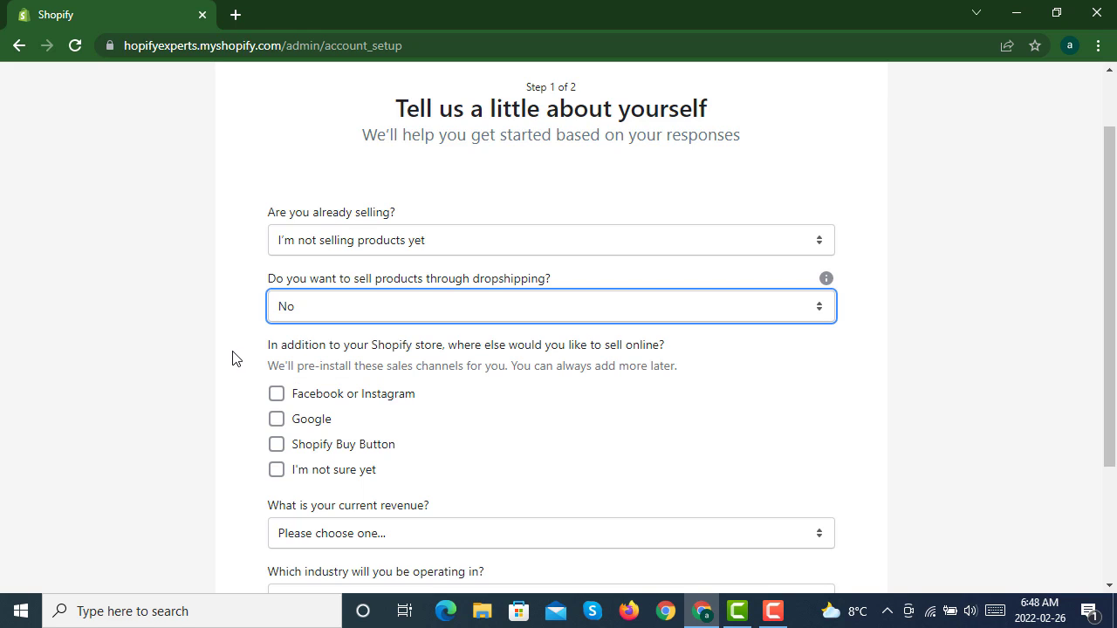
pyautogui.moveTo(178, 353)
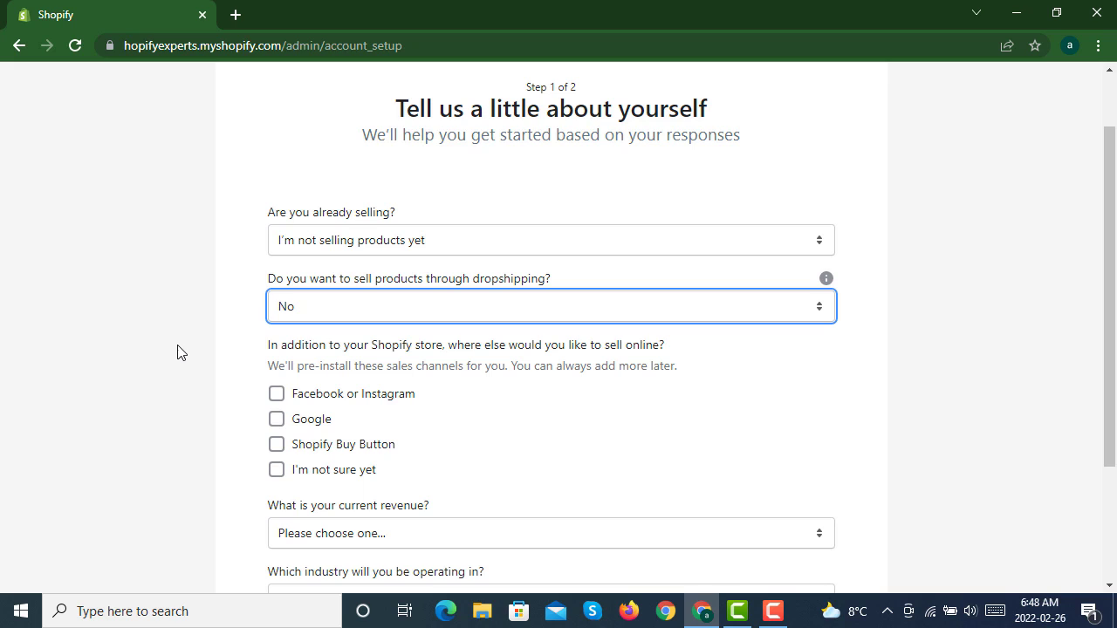
pyautogui.moveTo(206, 346)
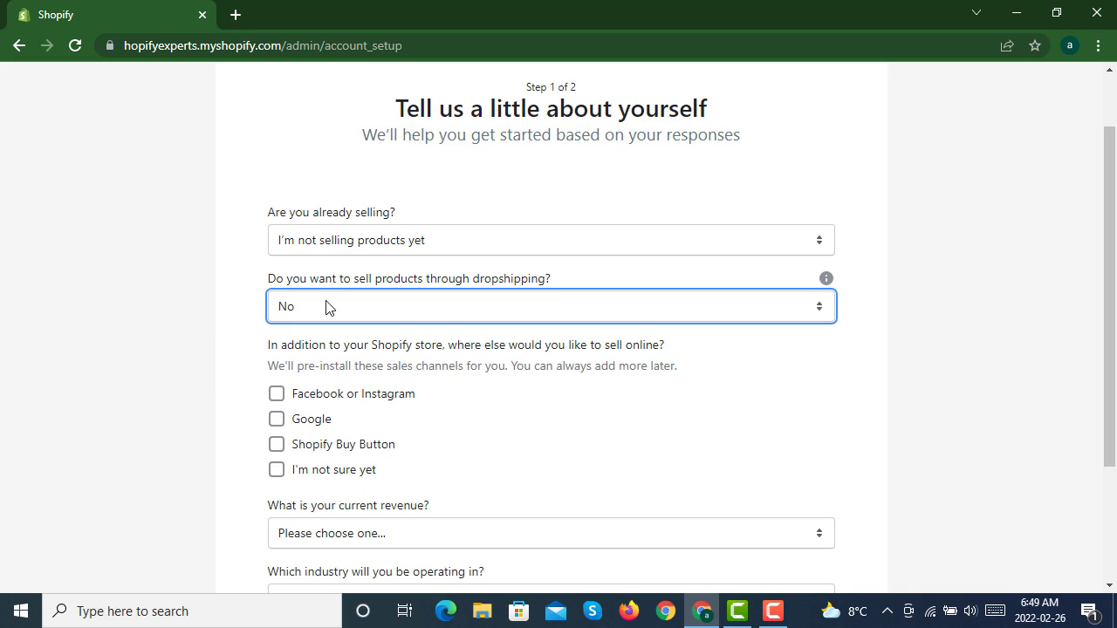
pyautogui.moveTo(218, 370)
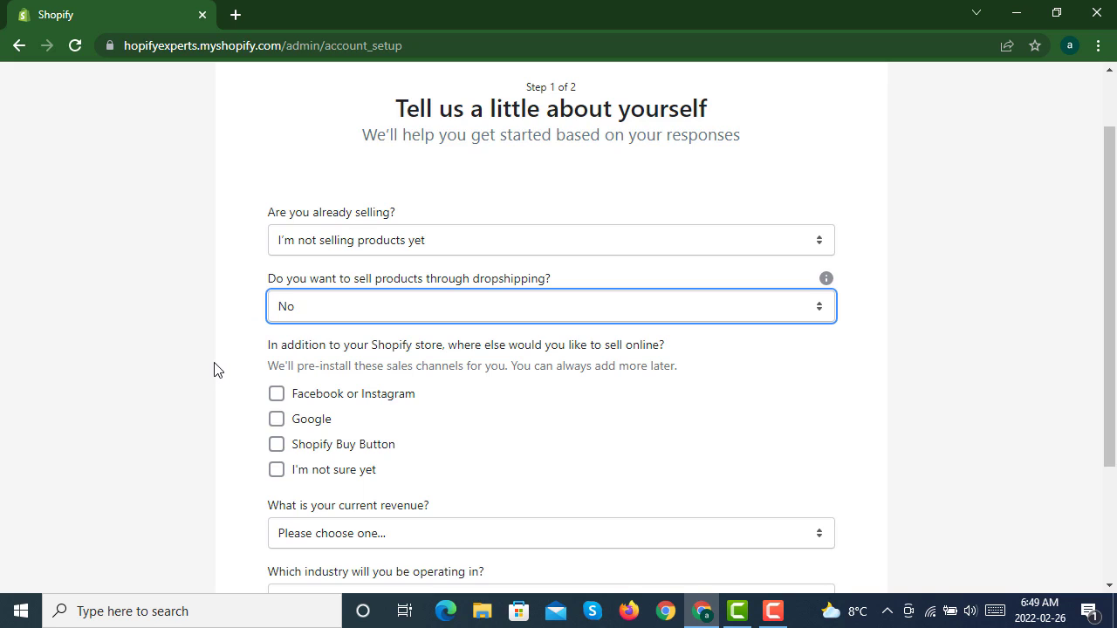
pyautogui.moveTo(443, 362)
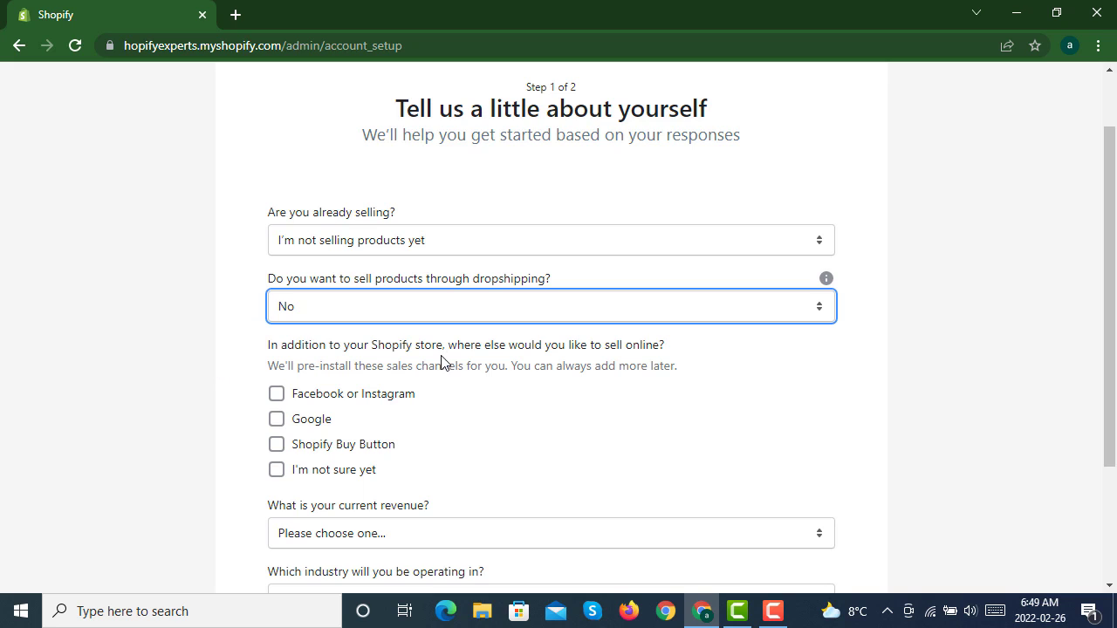
pyautogui.moveTo(538, 389)
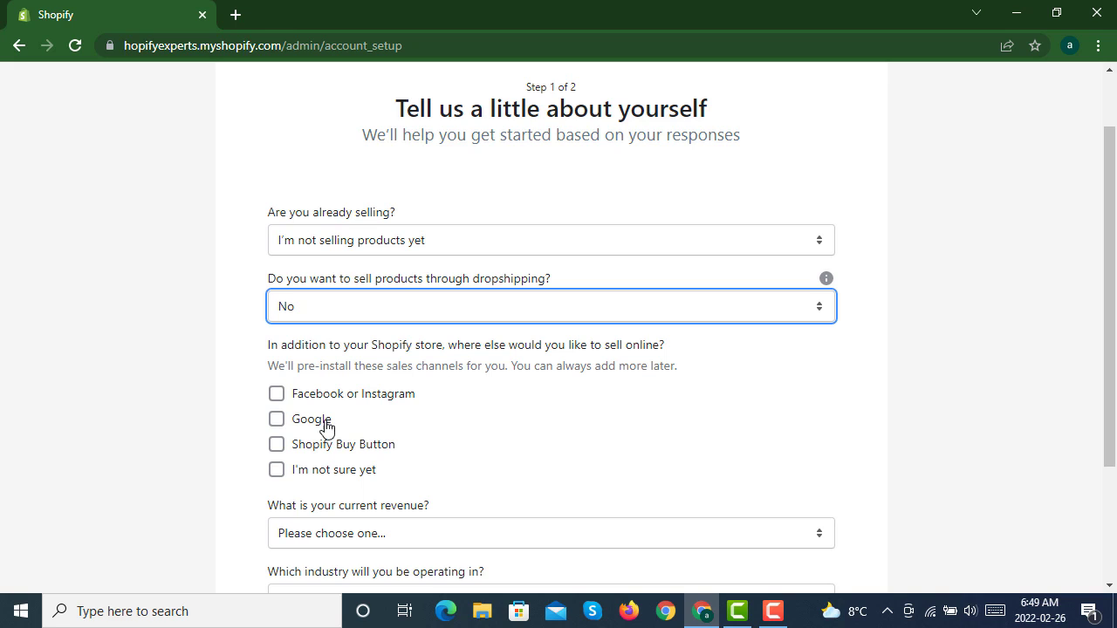
# - Tick Facebook or Instagram and Google as sales channels
pyautogui.click(276, 395)
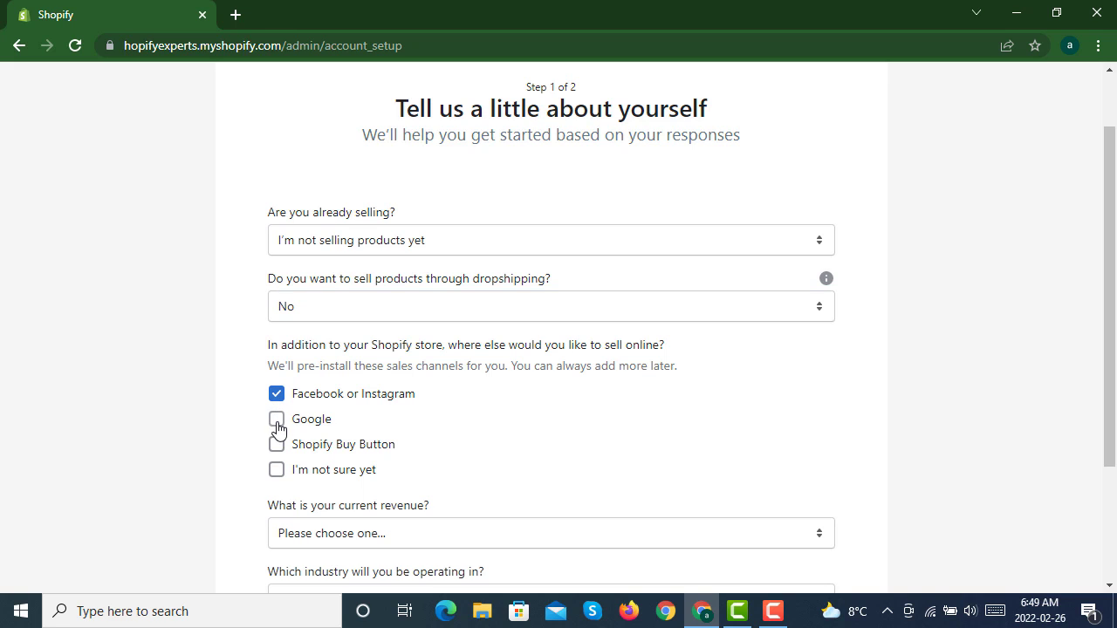
pyautogui.click(276, 419)
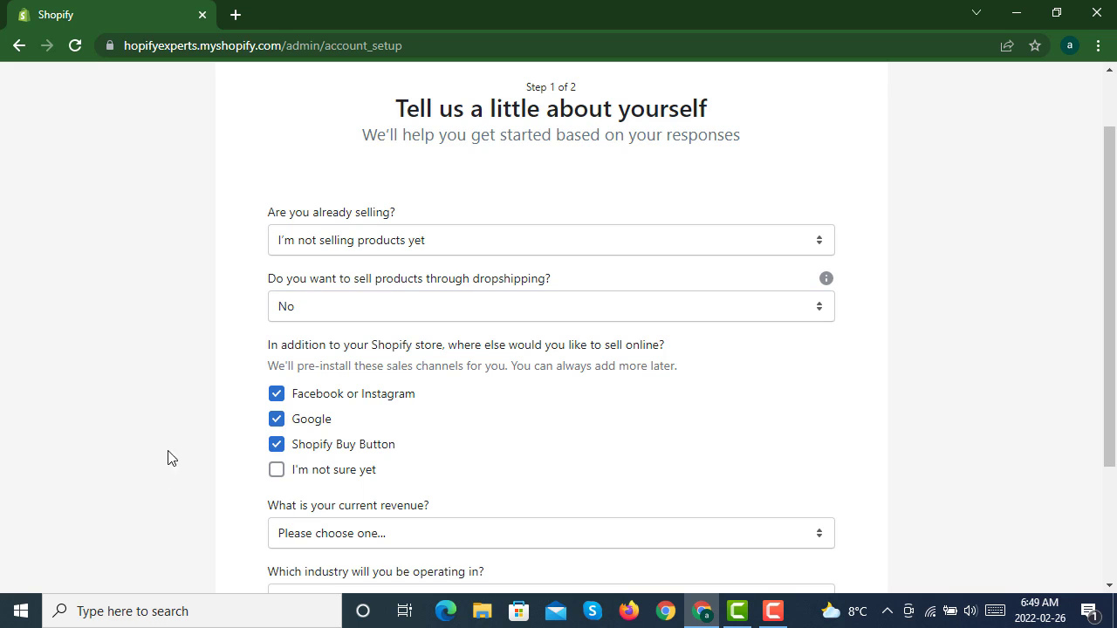
pyautogui.moveTo(489, 403)
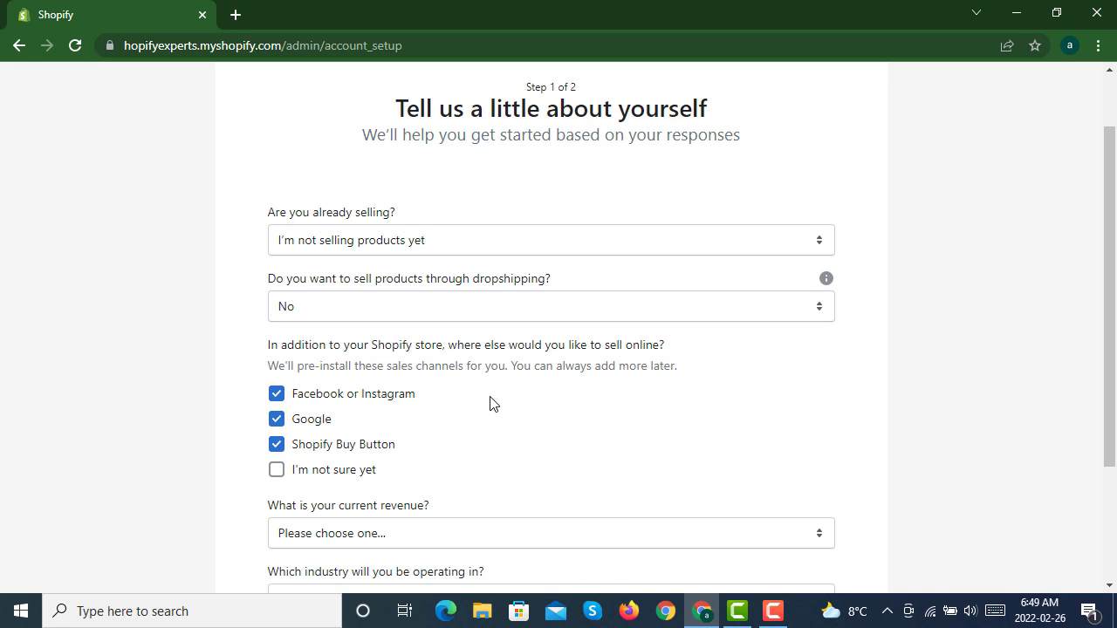
pyautogui.scroll(-3)
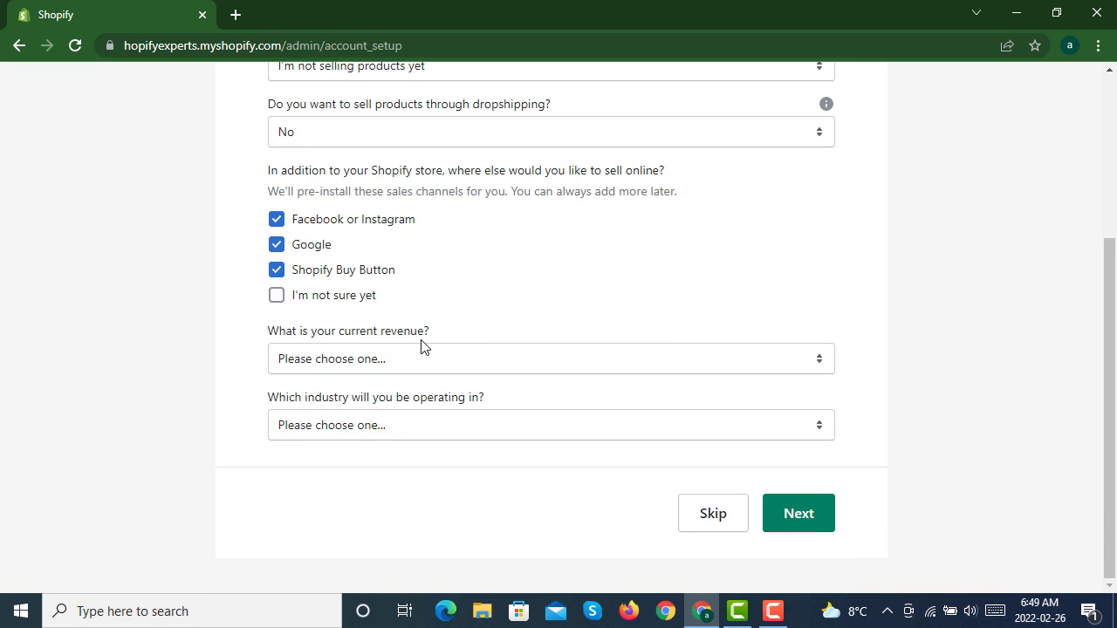
# - Set revenue to Rs0 PKR (I'm just getting started), industry to Clothing, and continue to step 2
pyautogui.click(552, 360)
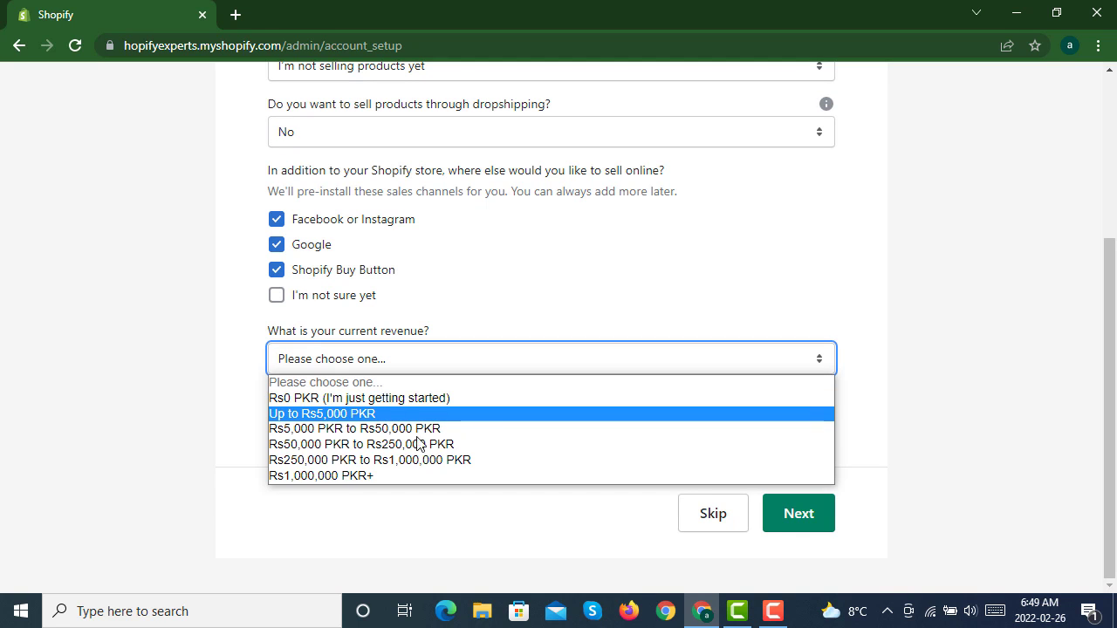
pyautogui.moveTo(360, 398)
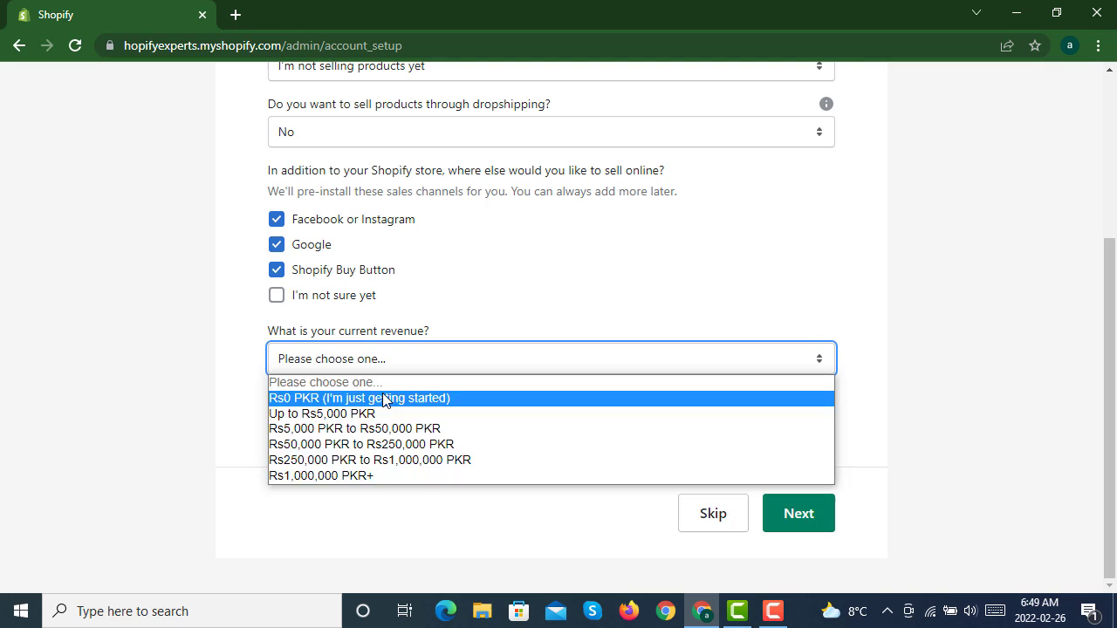
pyautogui.click(360, 398)
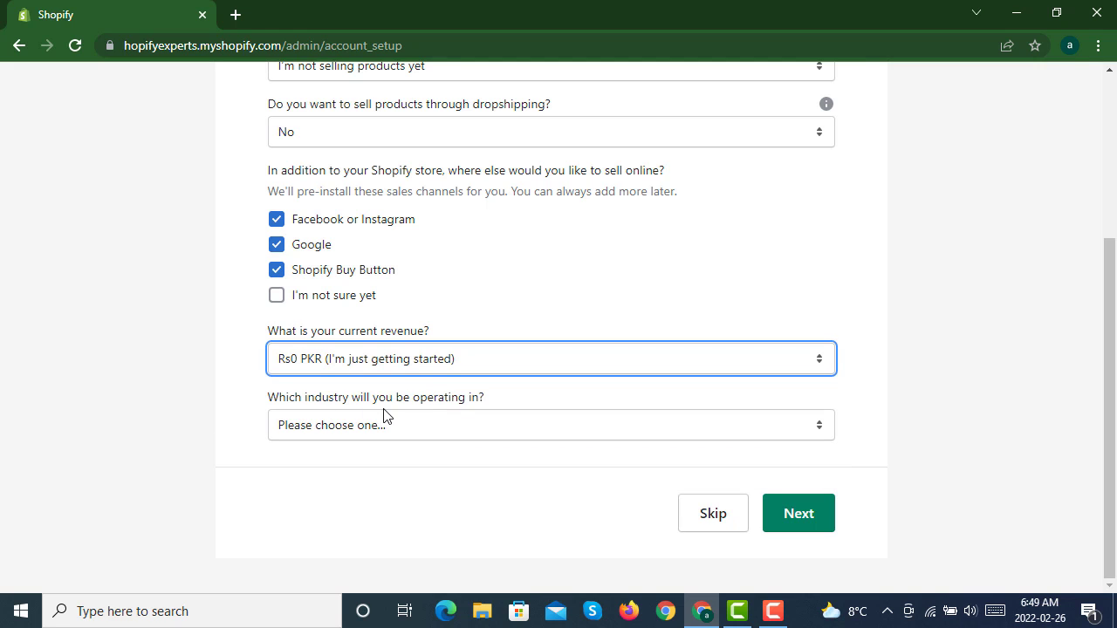
pyautogui.moveTo(463, 412)
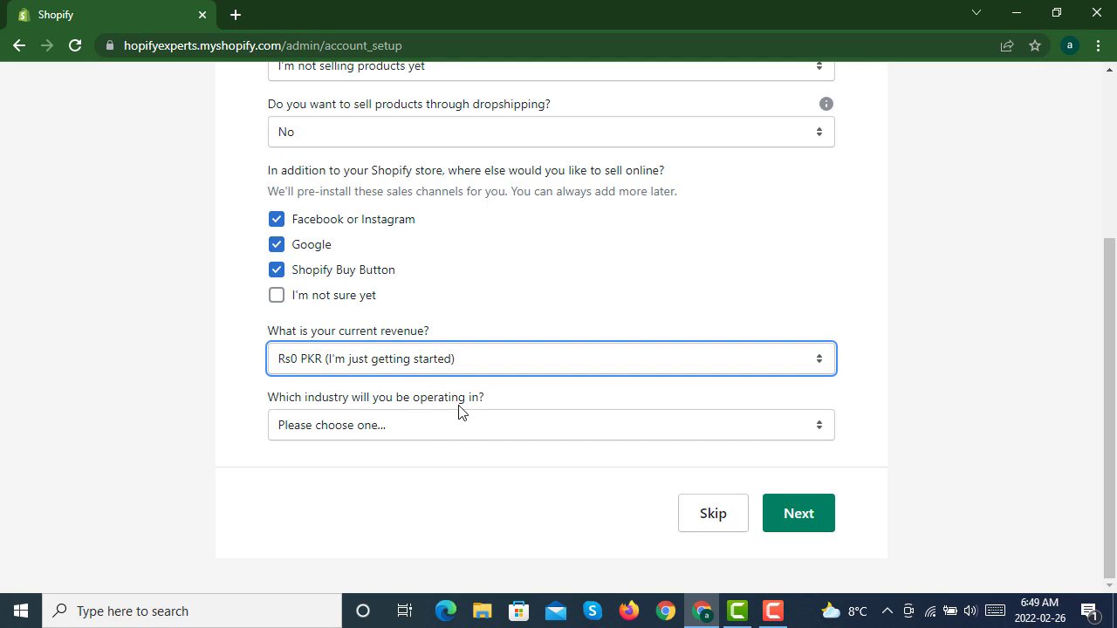
pyautogui.click(550, 426)
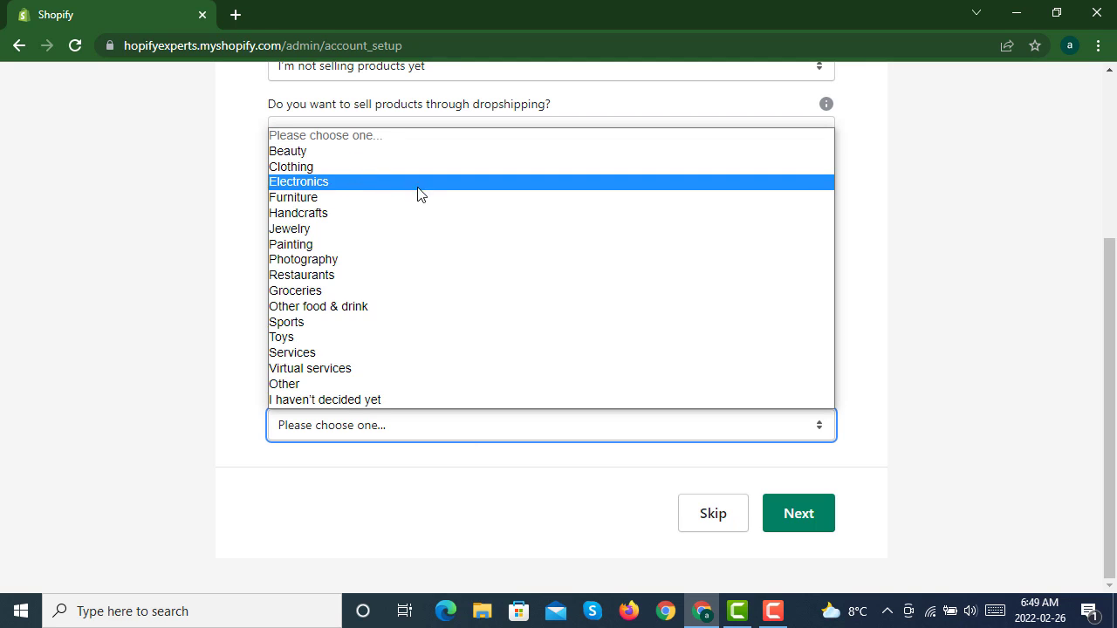
pyautogui.moveTo(310, 369)
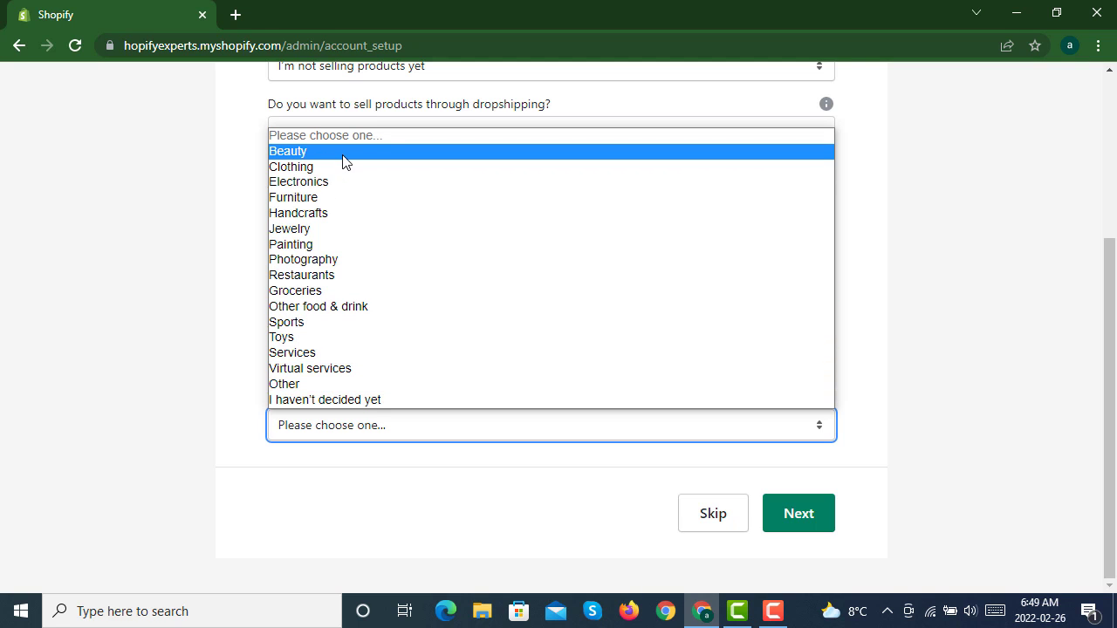
pyautogui.click(292, 168)
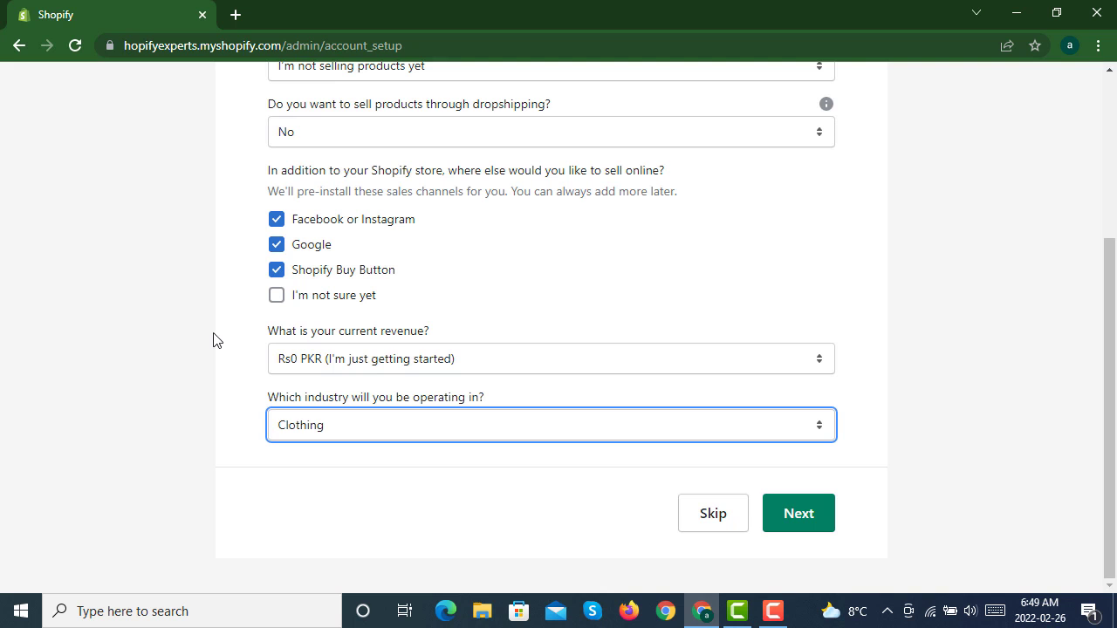
pyautogui.click(796, 513)
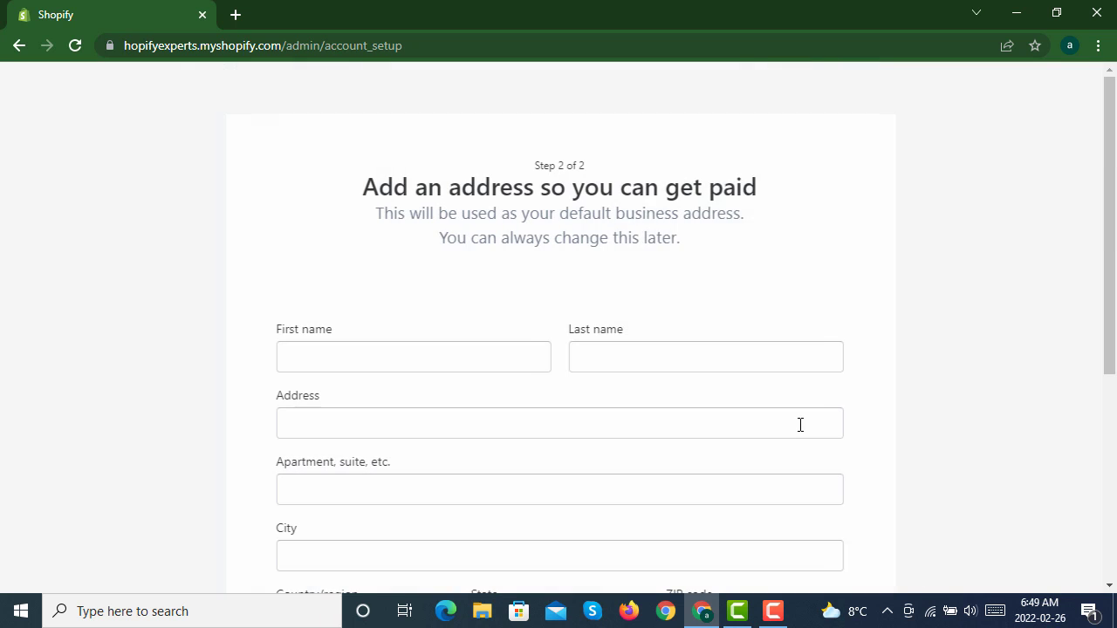
# - Enter the name test user in the business address form
pyautogui.scroll(-3)
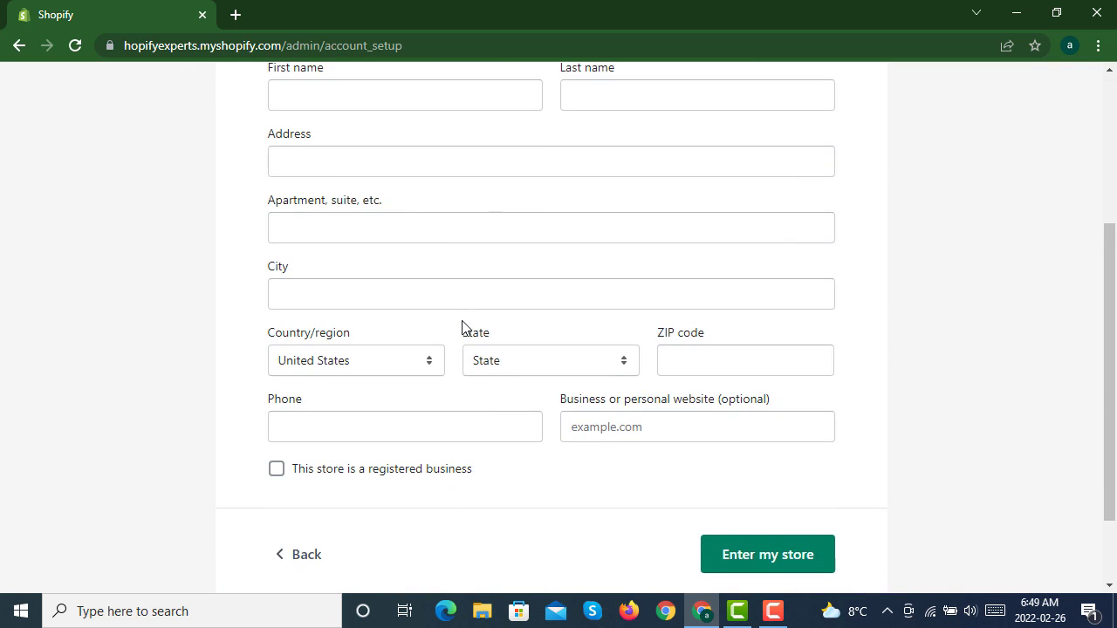
pyautogui.scroll(3)
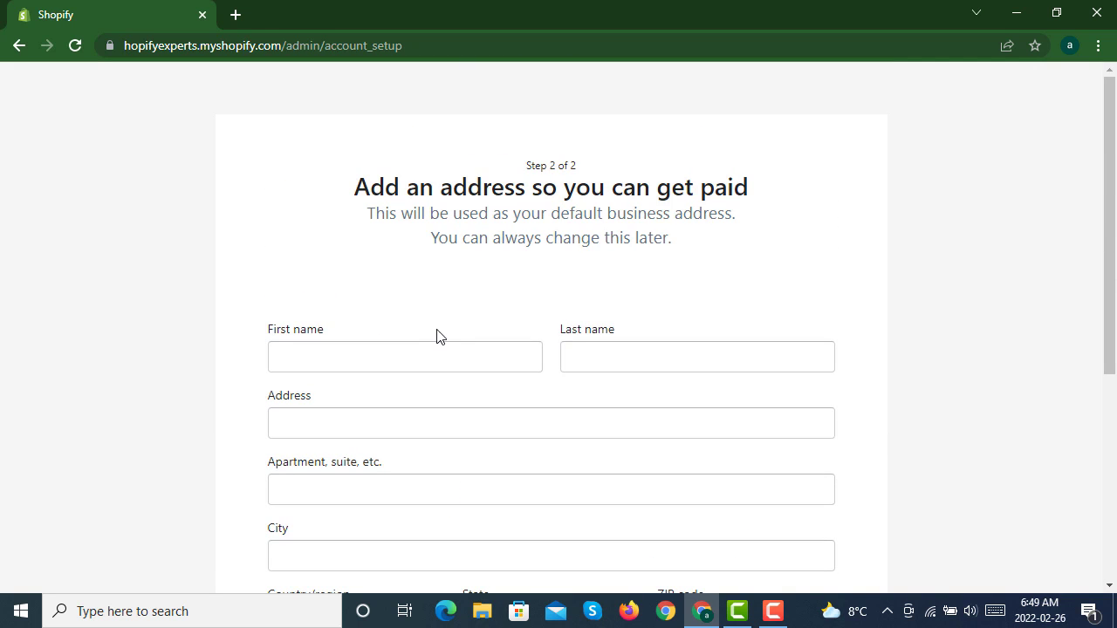
pyautogui.click(405, 356)
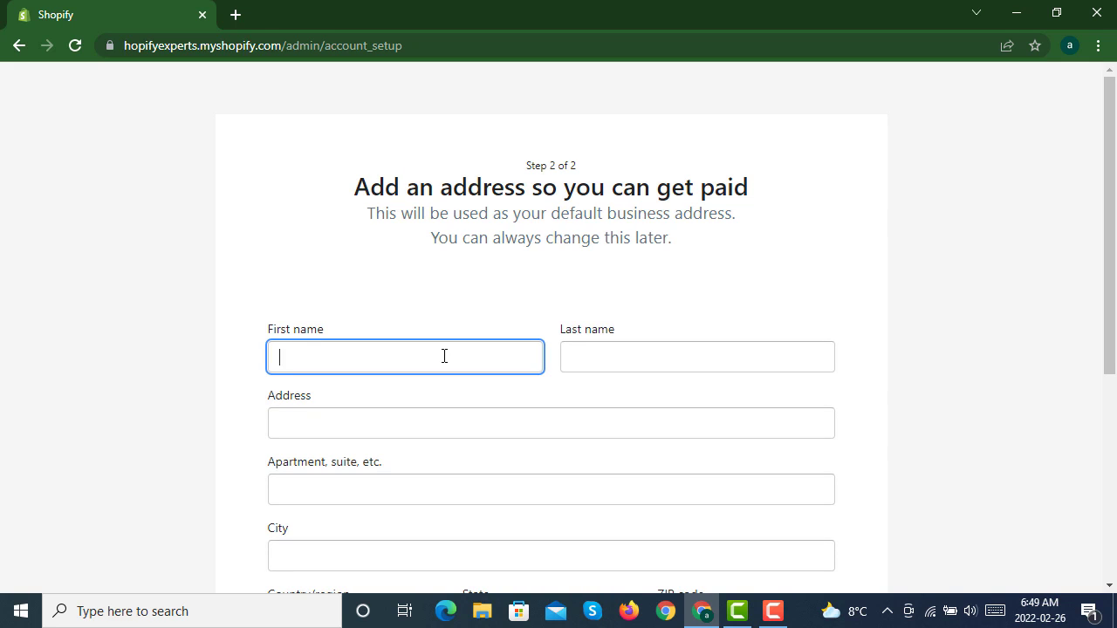
pyautogui.write('test')
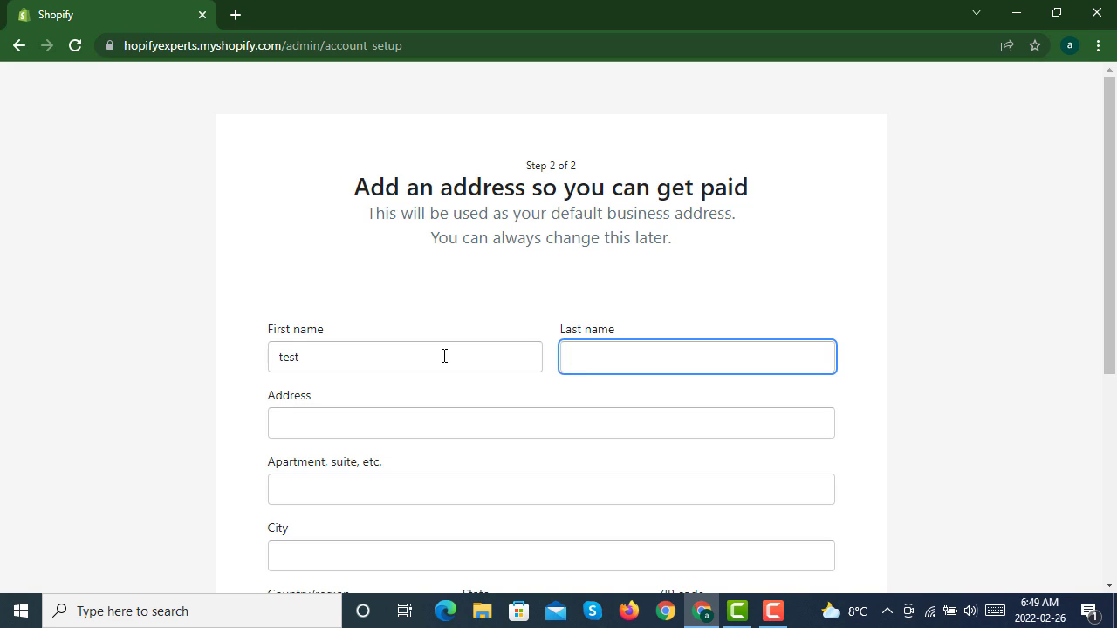
pyautogui.write('use')
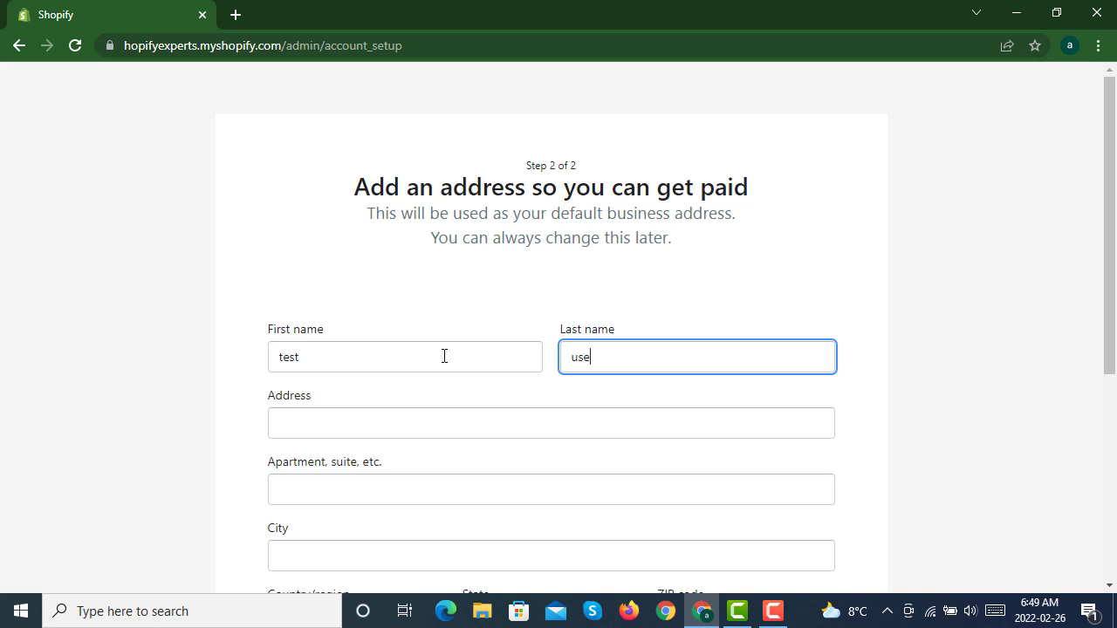
# - Pick the Louisiana State University suggestion to autofill Baton Rouge, Louisiana 70803
pyautogui.click(552, 424)
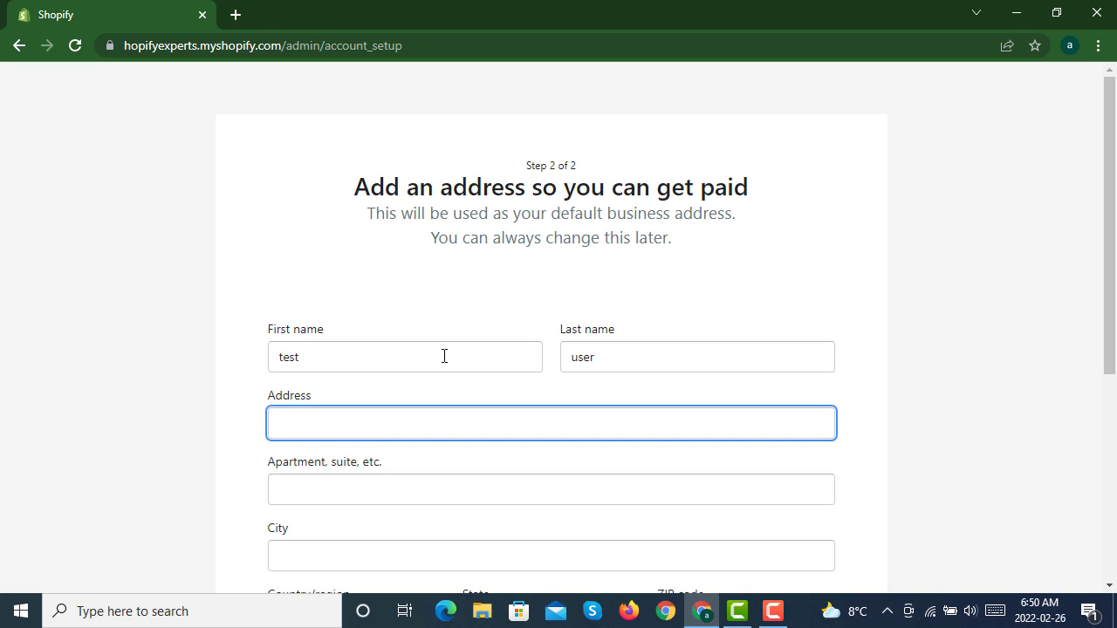
pyautogui.write('louisiana')
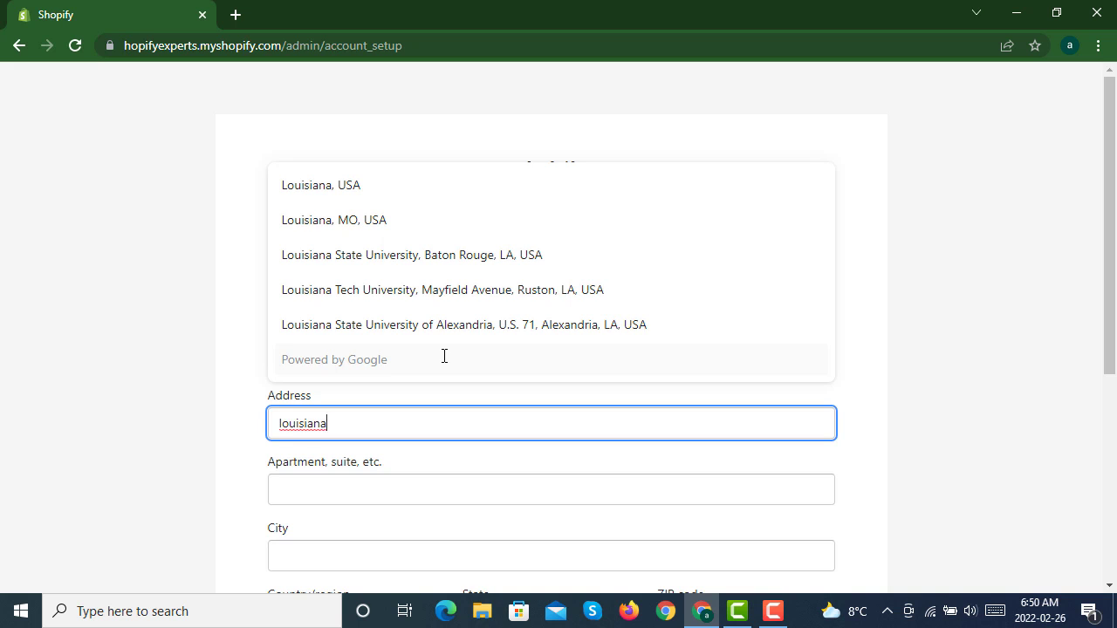
pyautogui.click(412, 255)
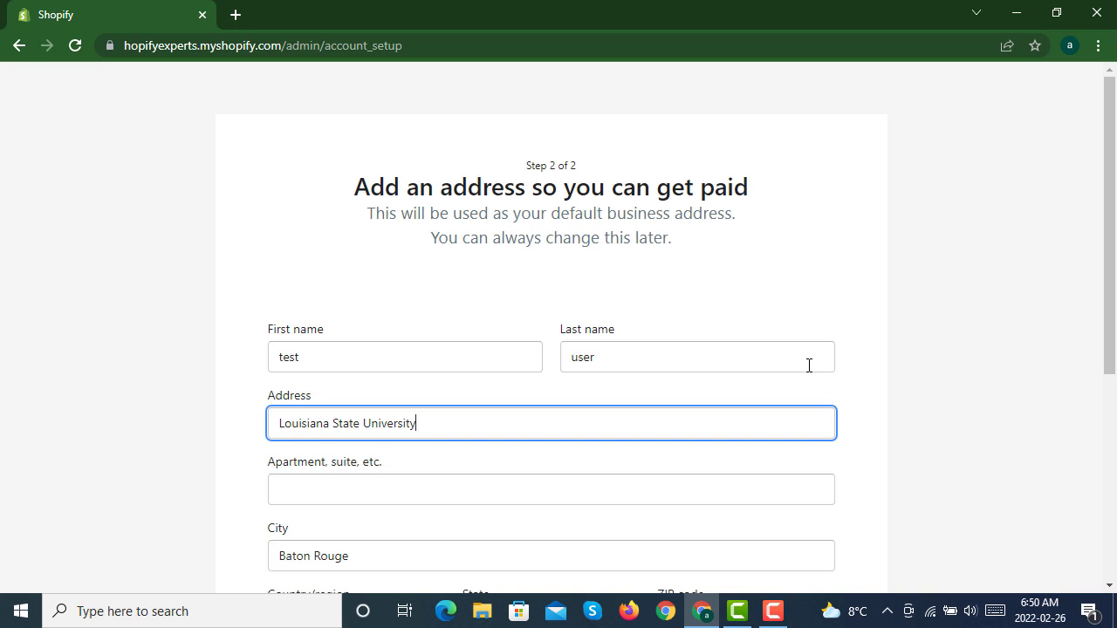
pyautogui.scroll(-3)
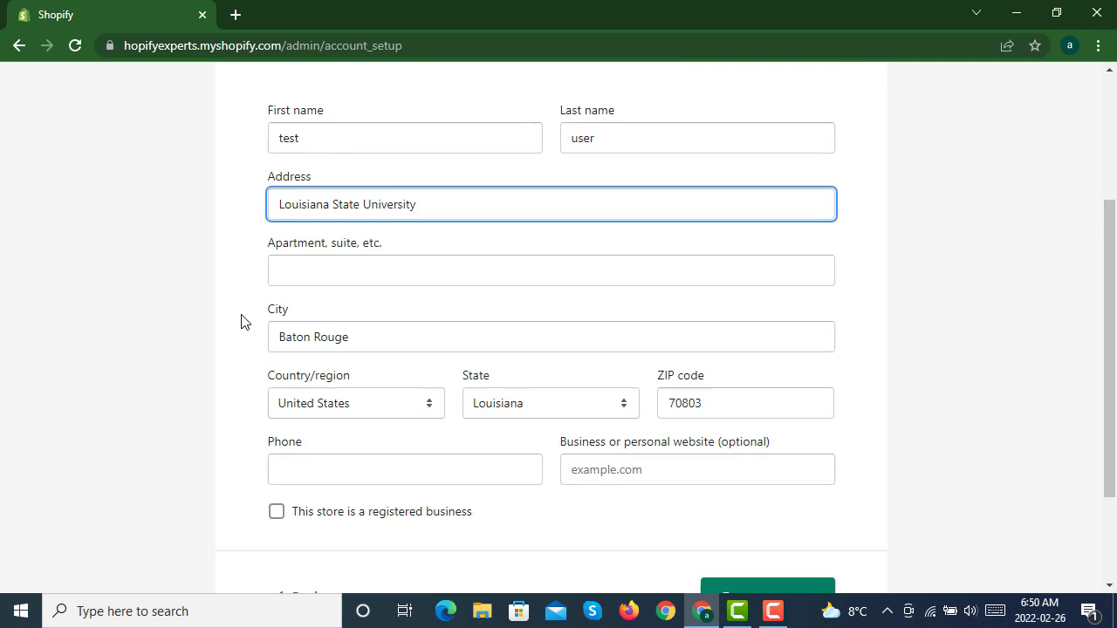
pyautogui.scroll(-3)
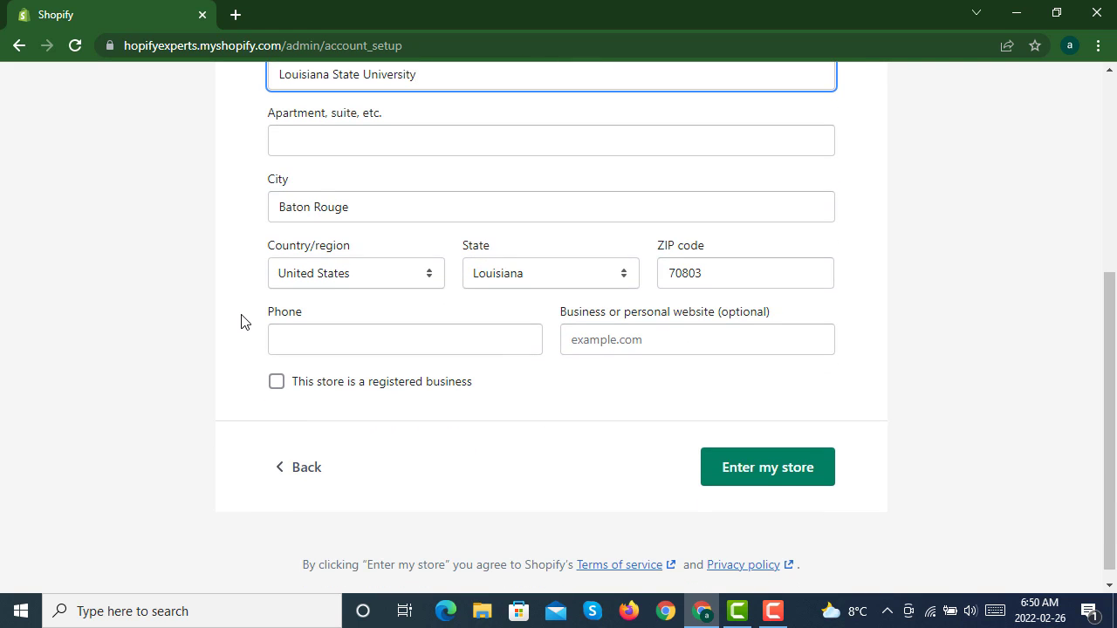
pyautogui.moveTo(423, 327)
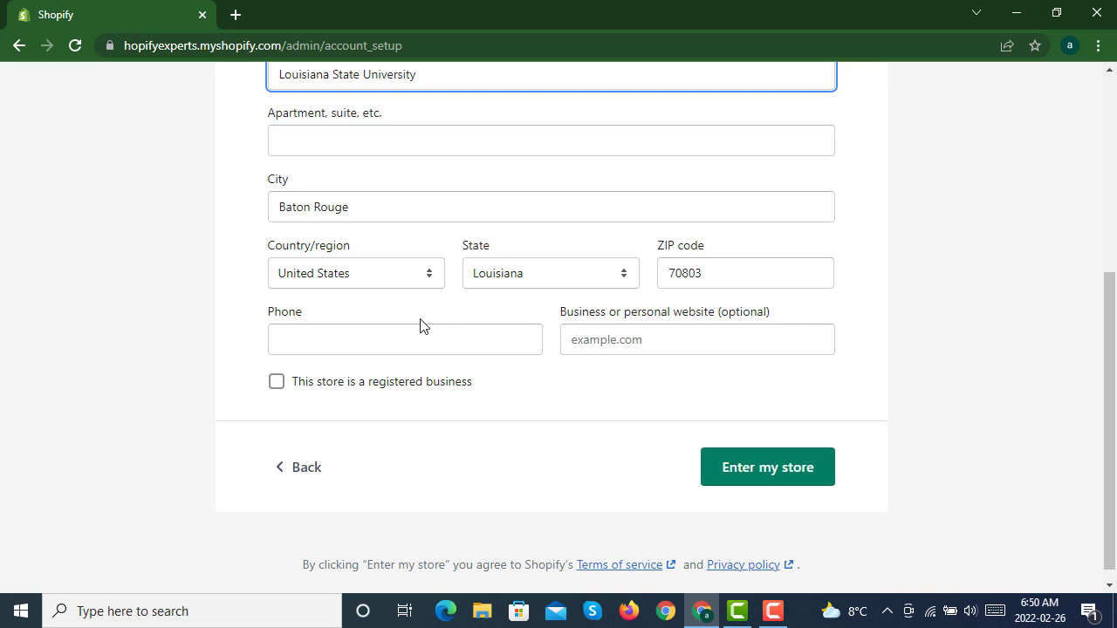
pyautogui.click(405, 338)
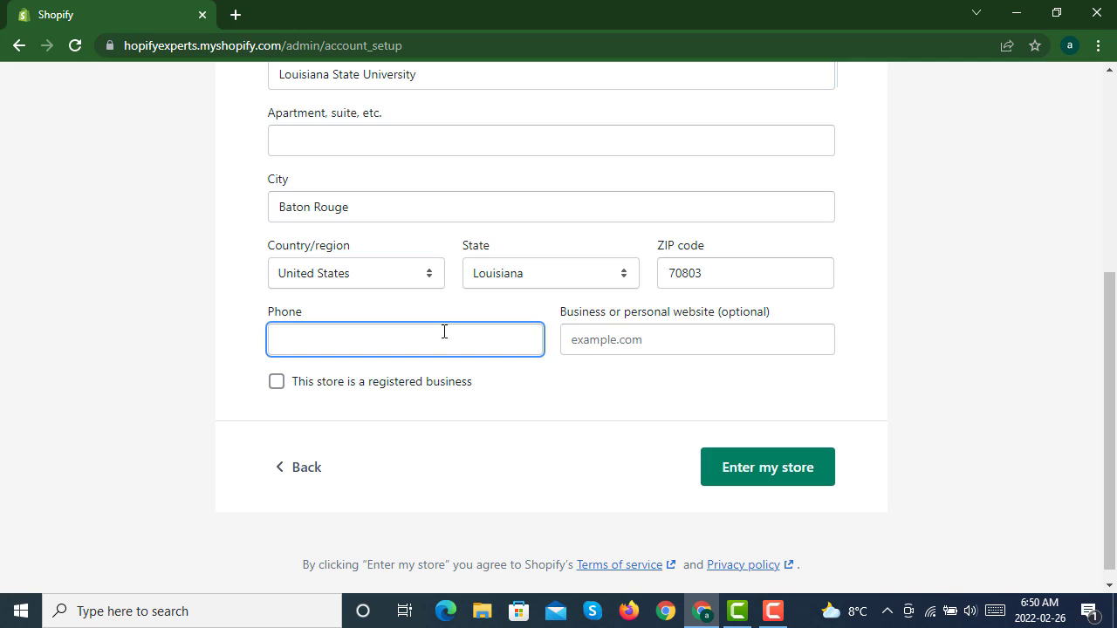
pyautogui.write('+')
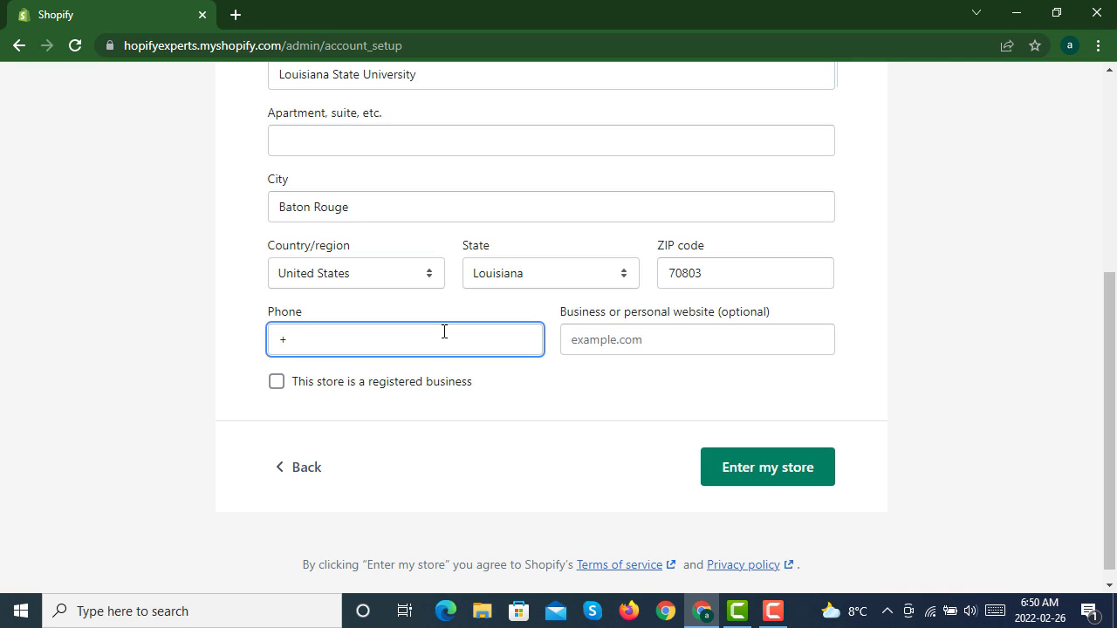
pyautogui.write('12345')
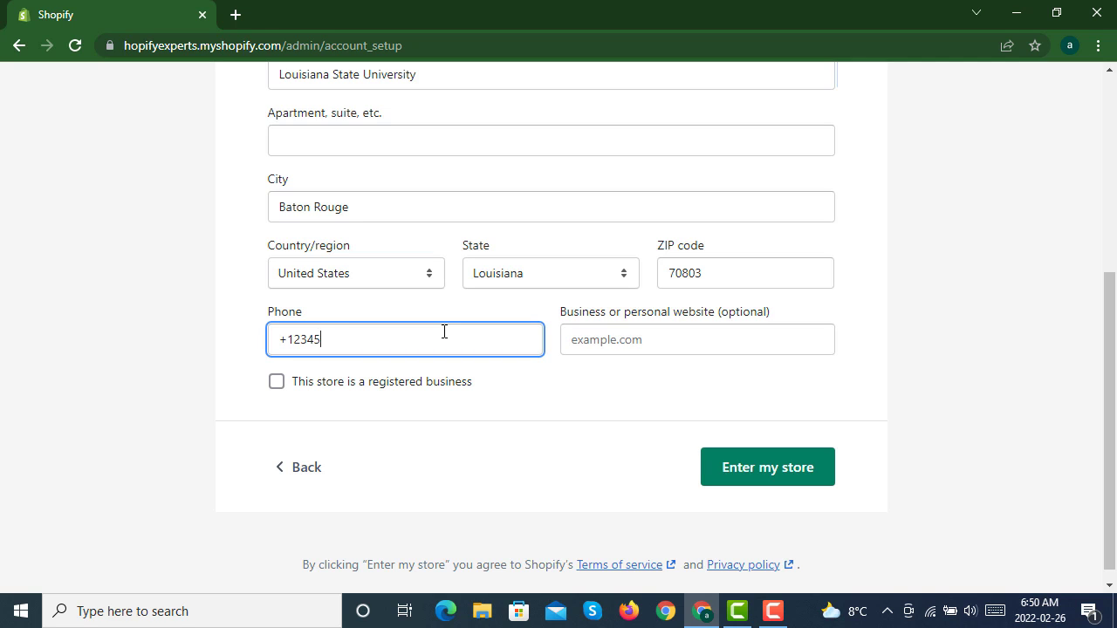
pyautogui.write('678901')
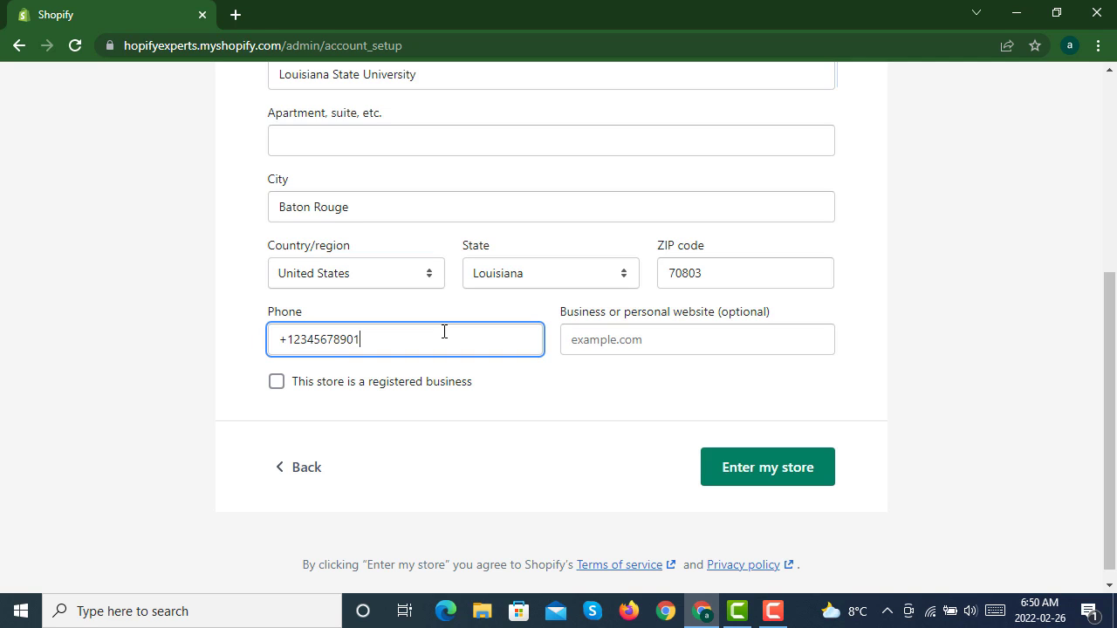
pyautogui.moveTo(621, 341)
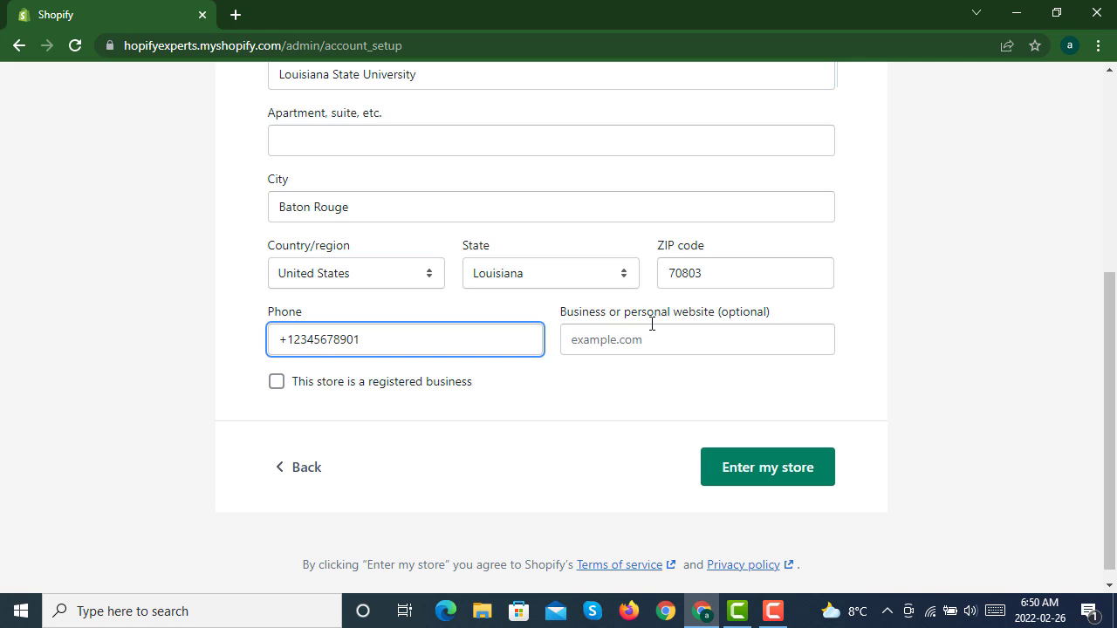
pyautogui.moveTo(649, 340)
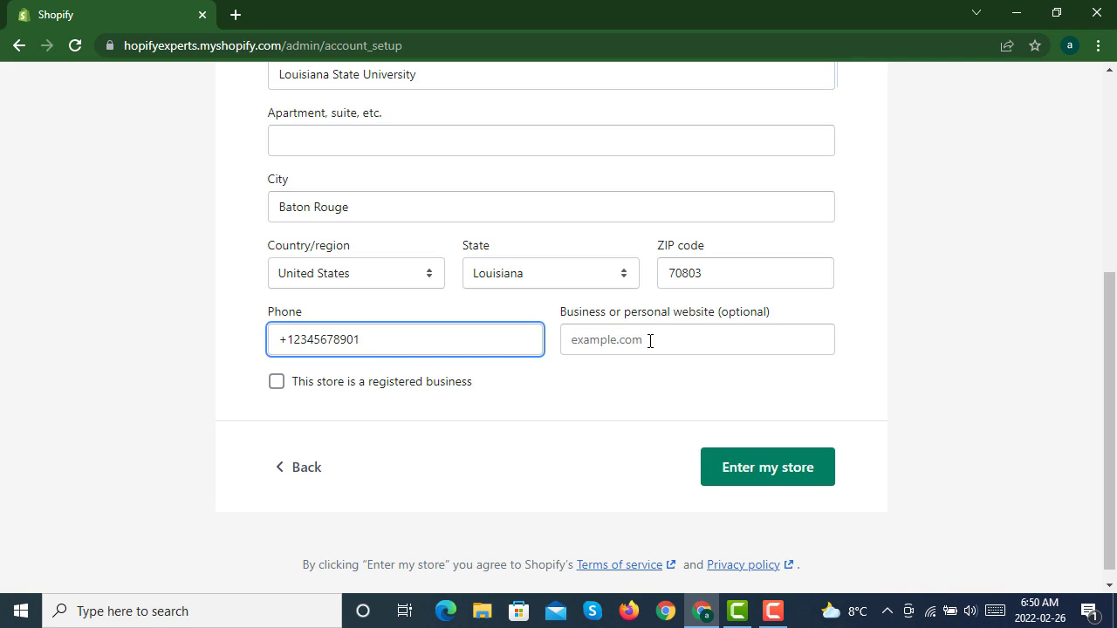
pyautogui.moveTo(779, 445)
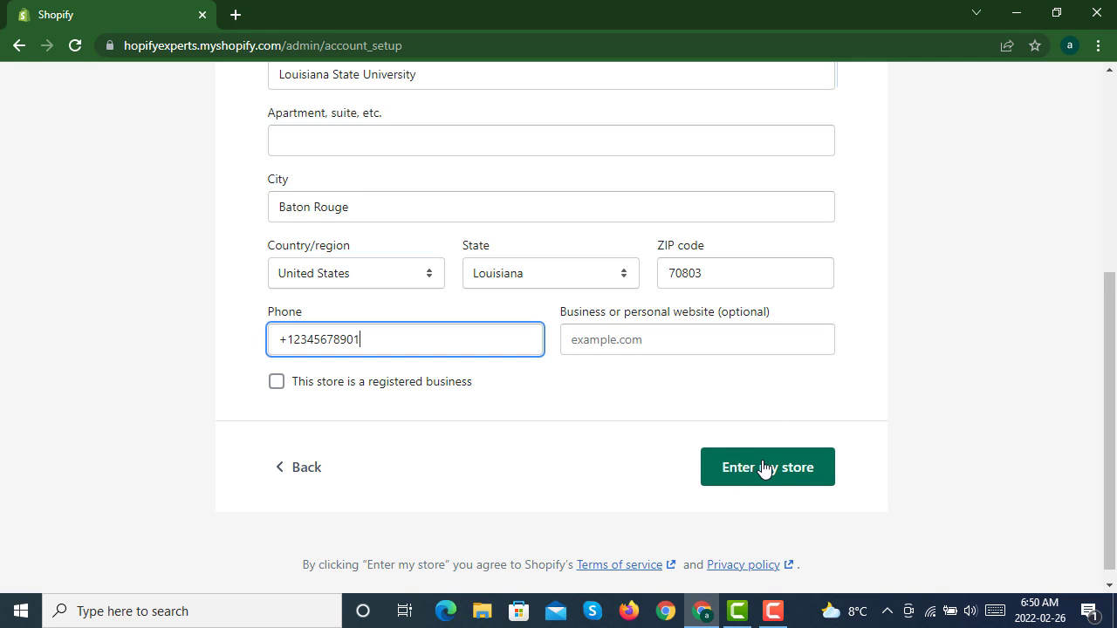
pyautogui.click(767, 466)
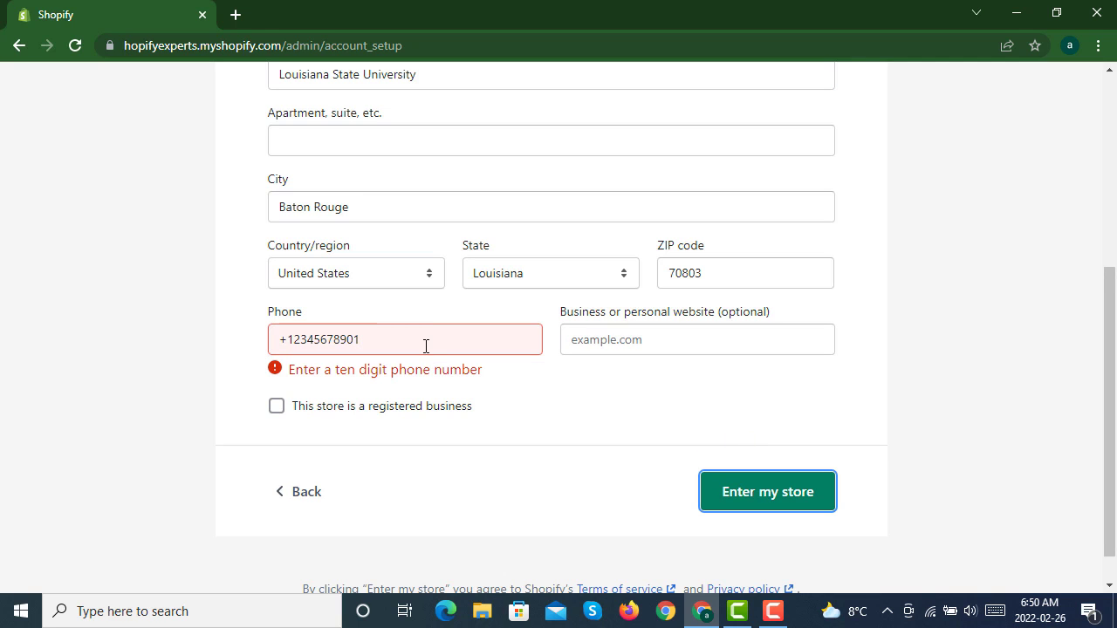
# - Correct the phone number after the validation error and resubmit the address form
pyautogui.click(405, 339)
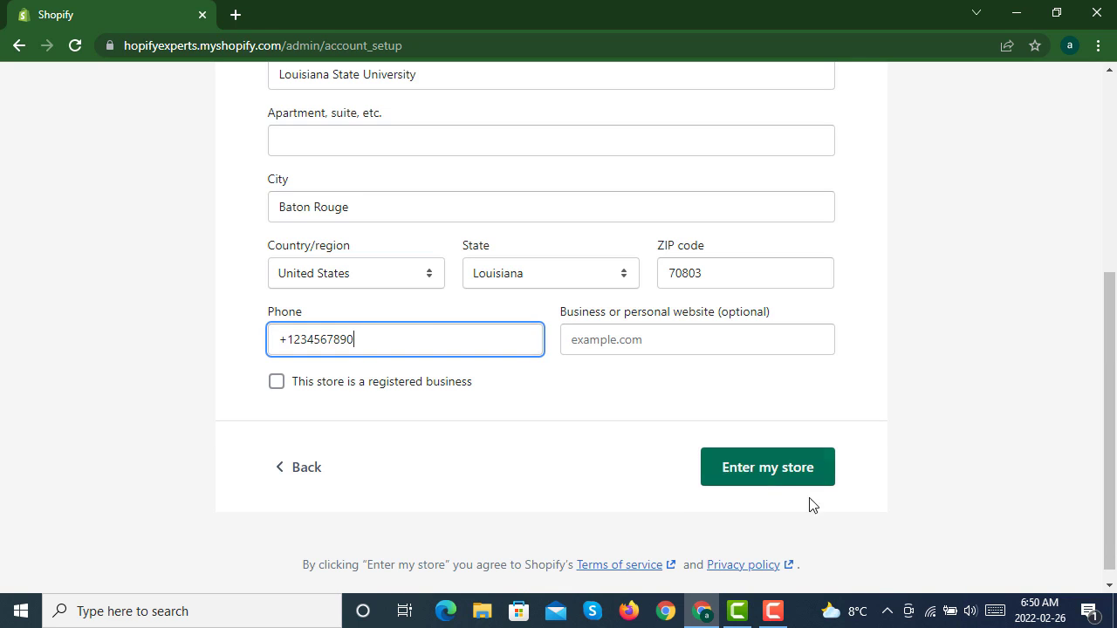
pyautogui.click(768, 468)
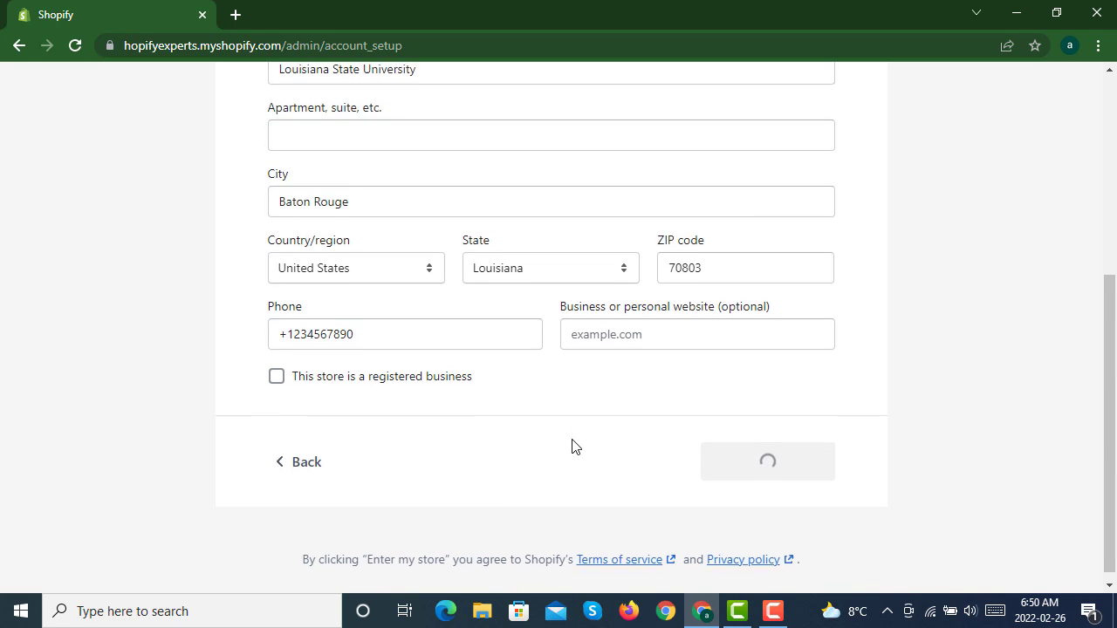
pyautogui.scroll(-3)
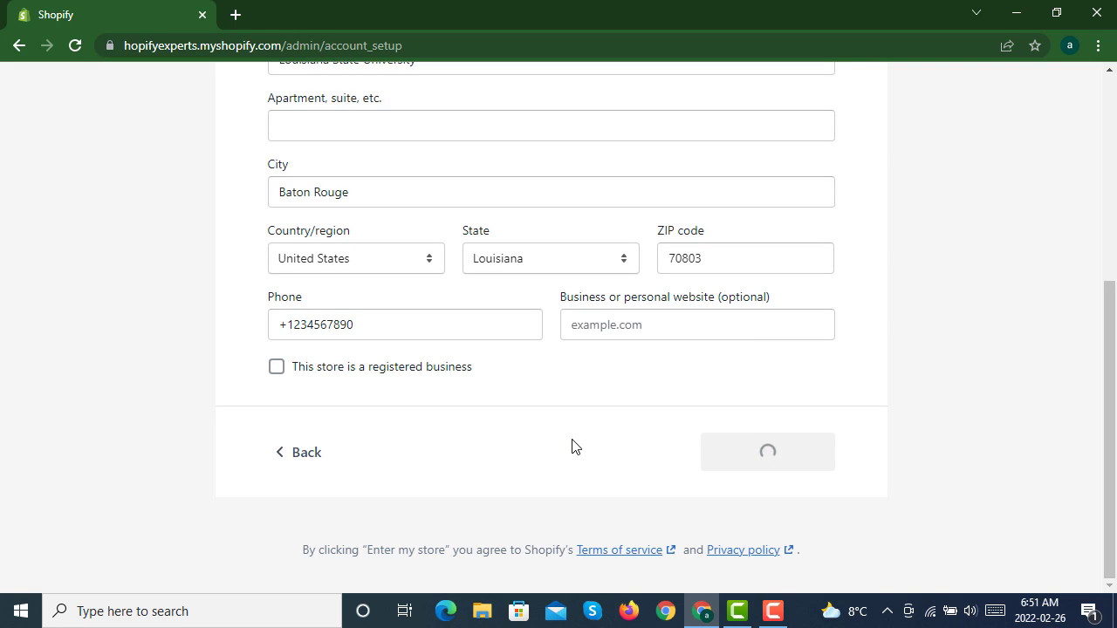
# - Wait through loading until the Shopifyexperts admin Home dashboard appears
pyautogui.click(767, 452)
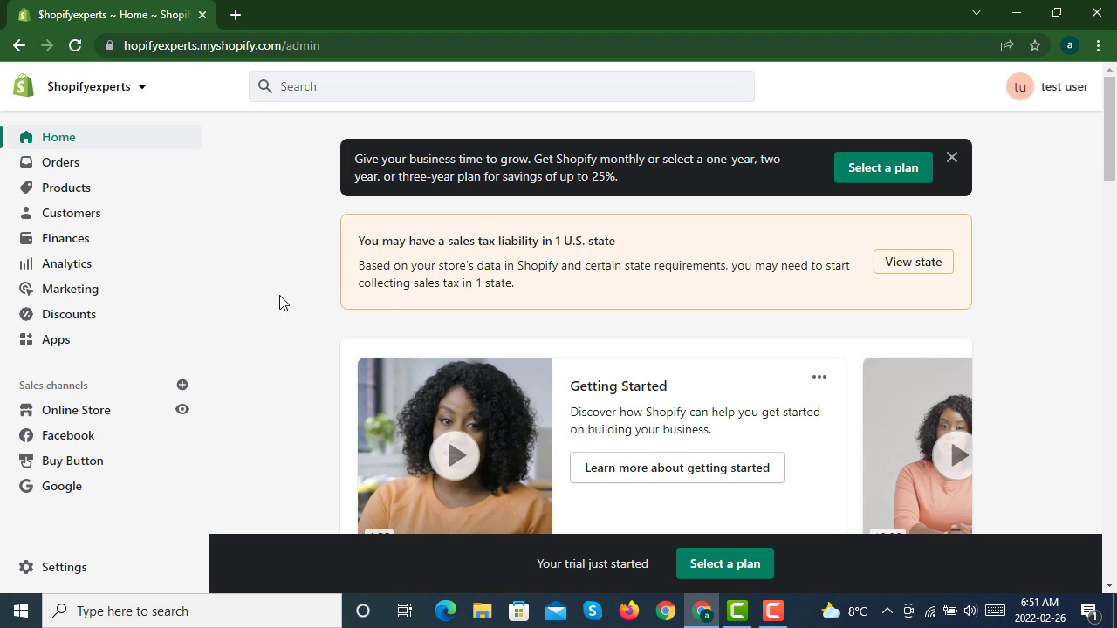
pyautogui.scroll(-3)
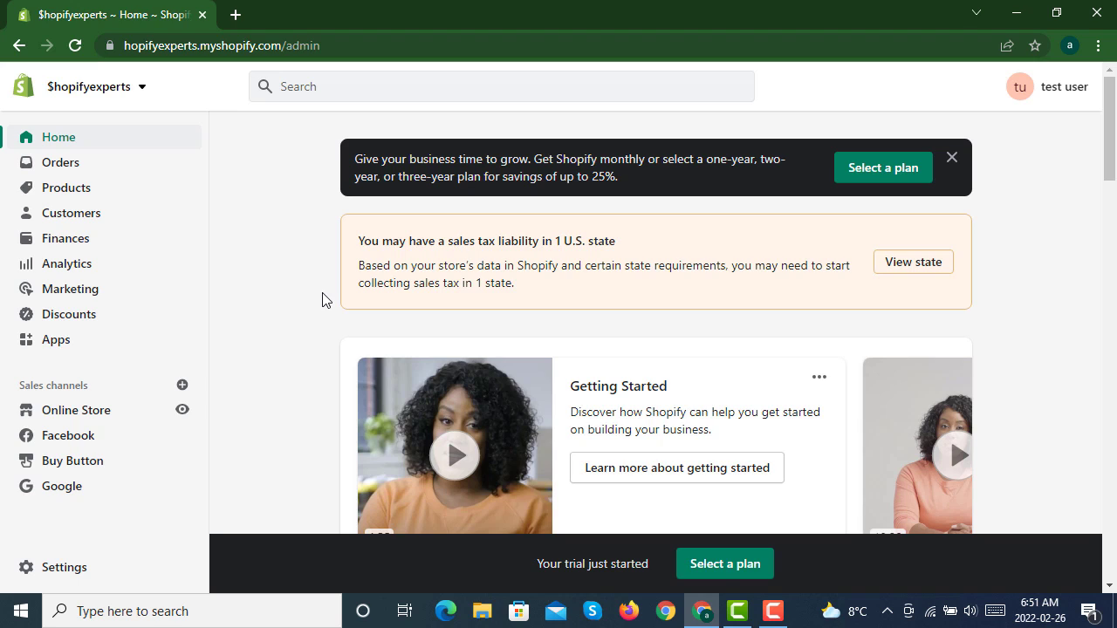
pyautogui.moveTo(101, 213)
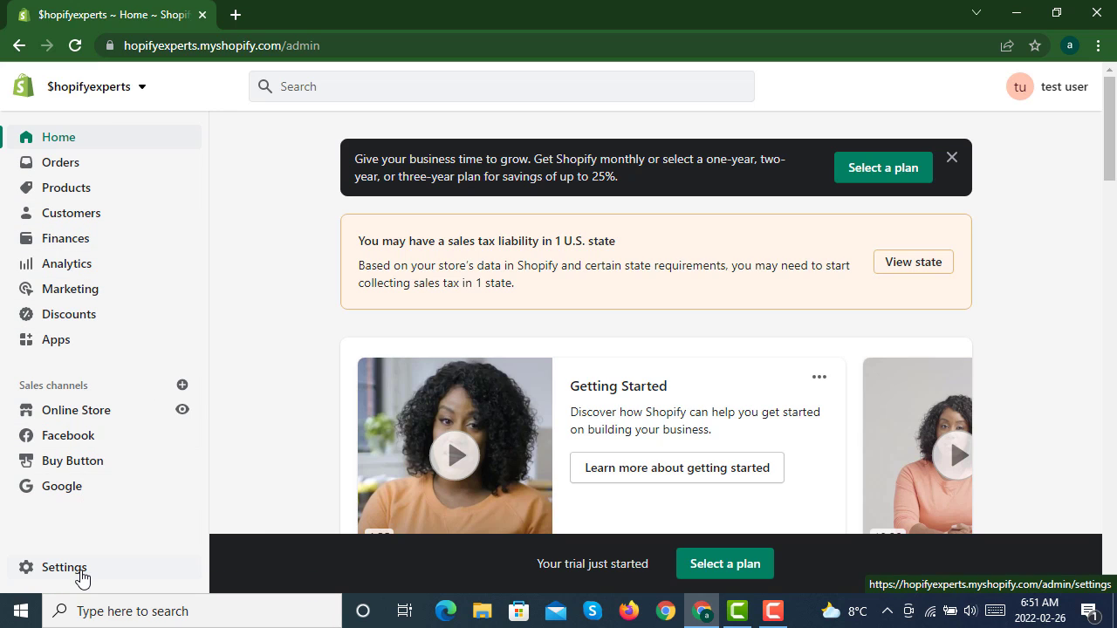
pyautogui.moveTo(312, 342)
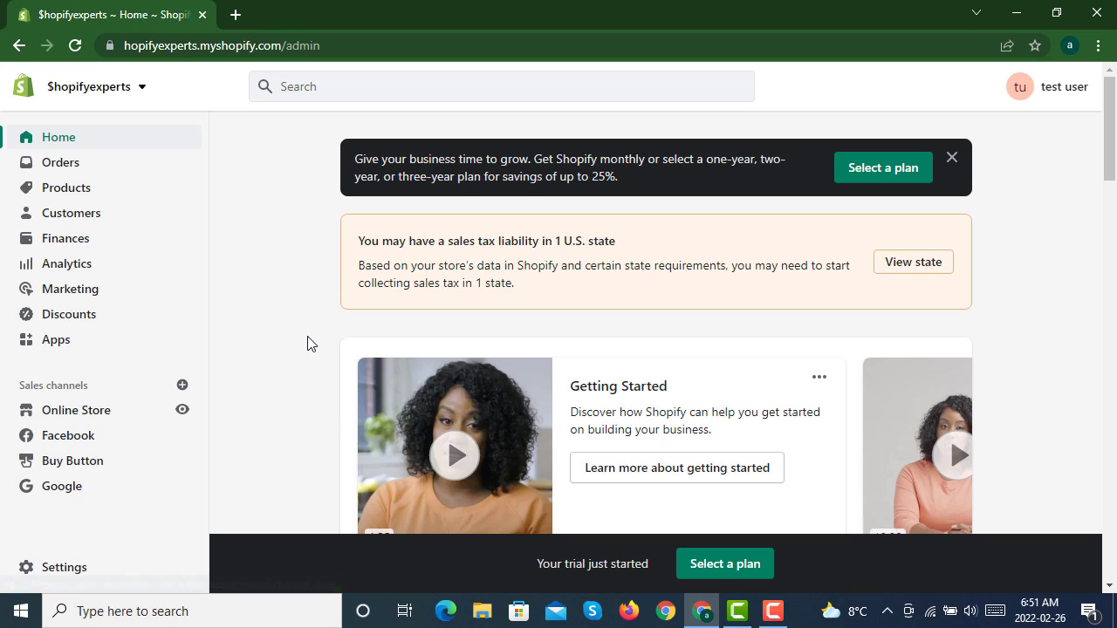
pyautogui.moveTo(293, 337)
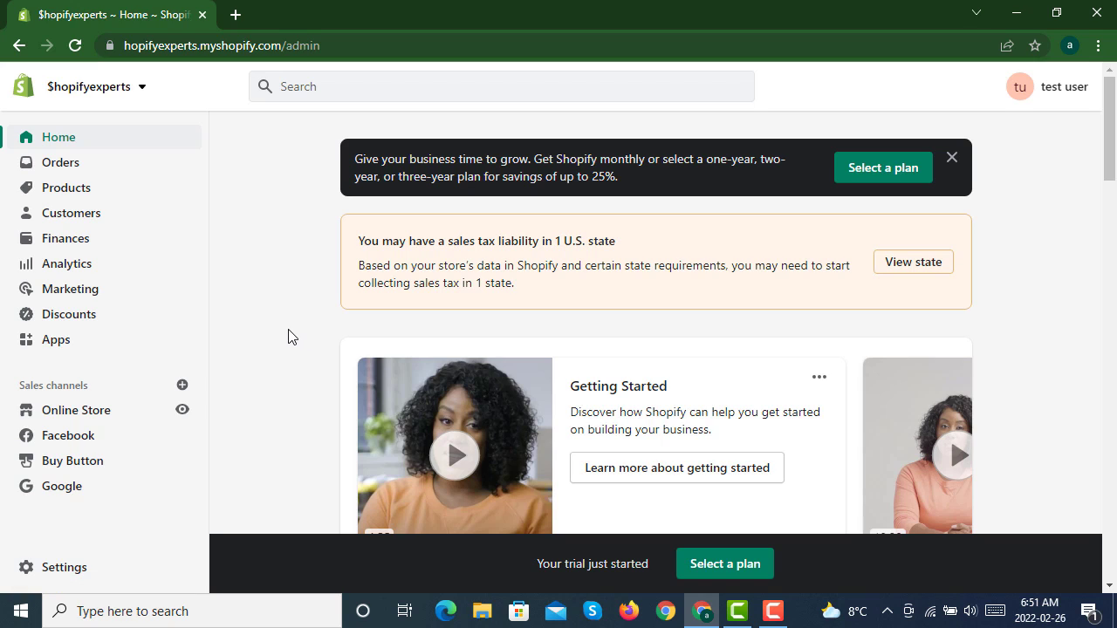